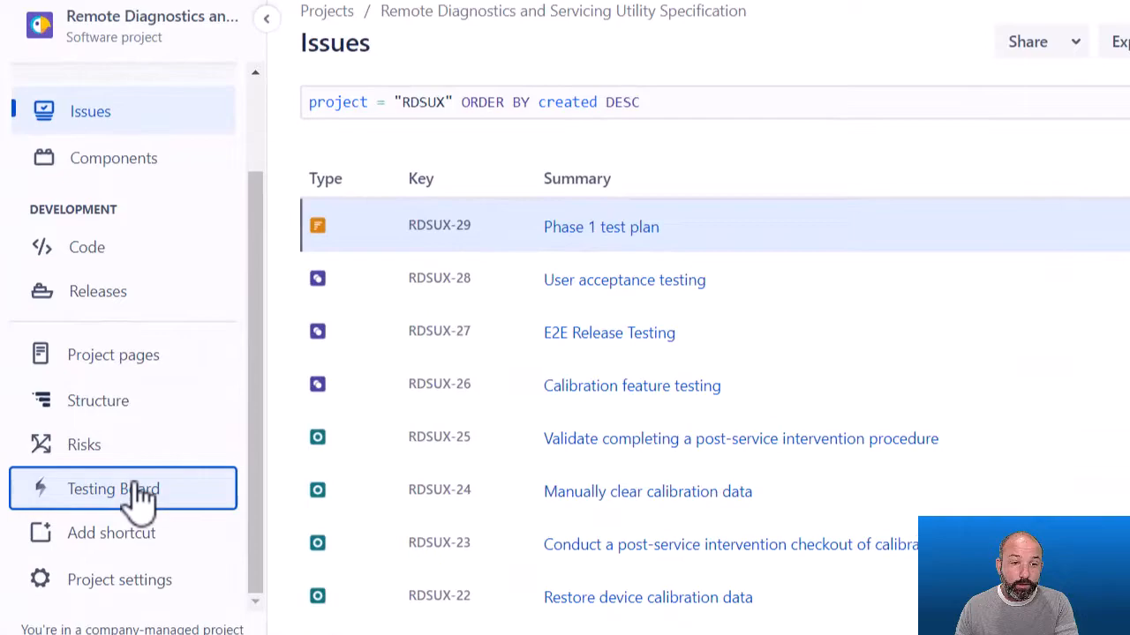
Open the Remote Diagnostics Test Repository from the Testing Board navigation menu
{"action": "left_click", "coordinate": [113, 488]}
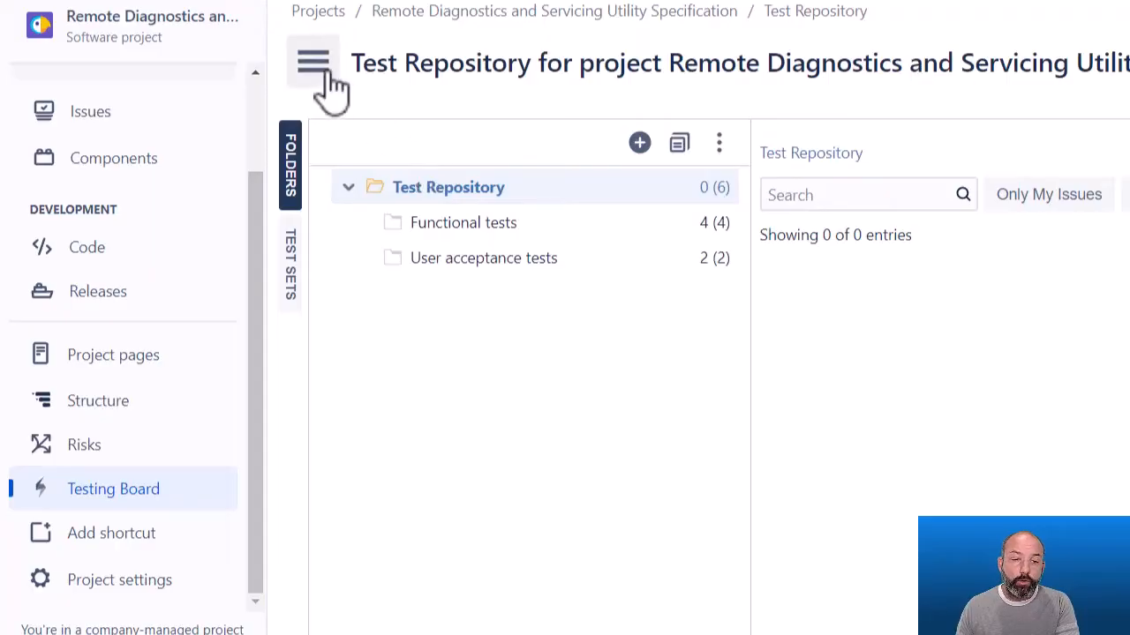
{"action": "left_click", "coordinate": [312, 61]}
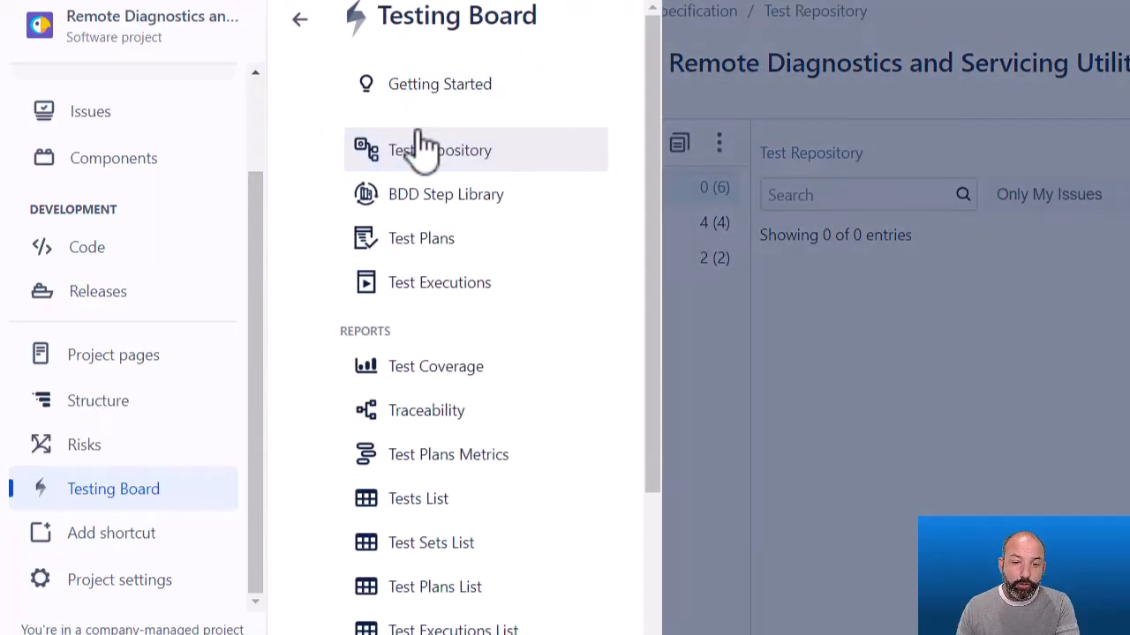
{"action": "left_click", "coordinate": [439, 149]}
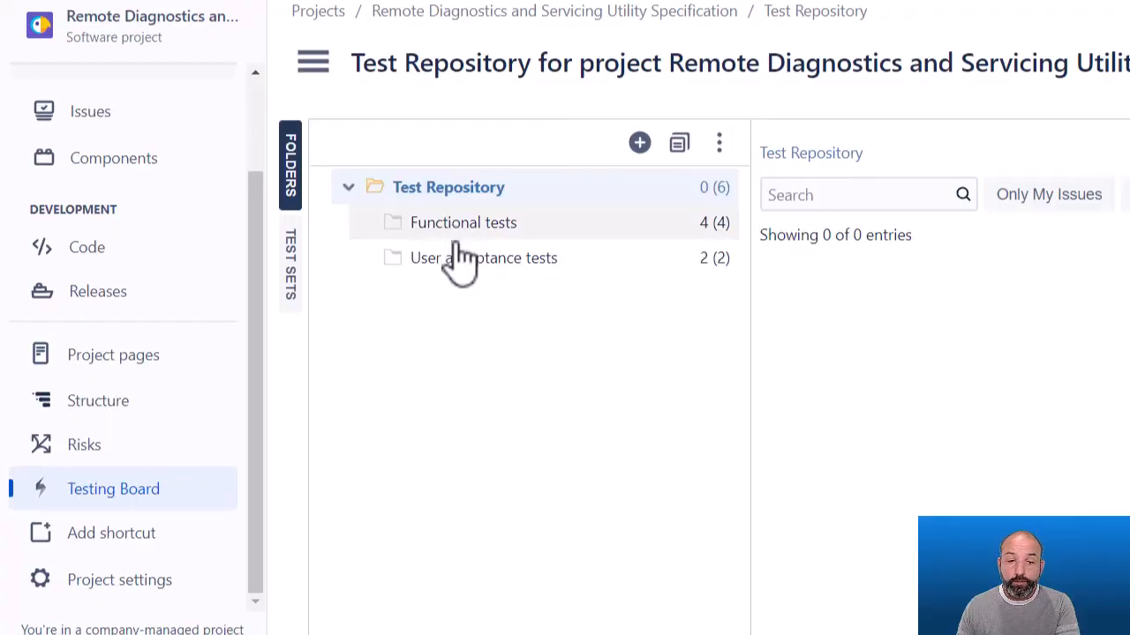
View the Functional tests folder's four tests, then the User acceptance tests folder's two
{"action": "left_click", "coordinate": [463, 223]}
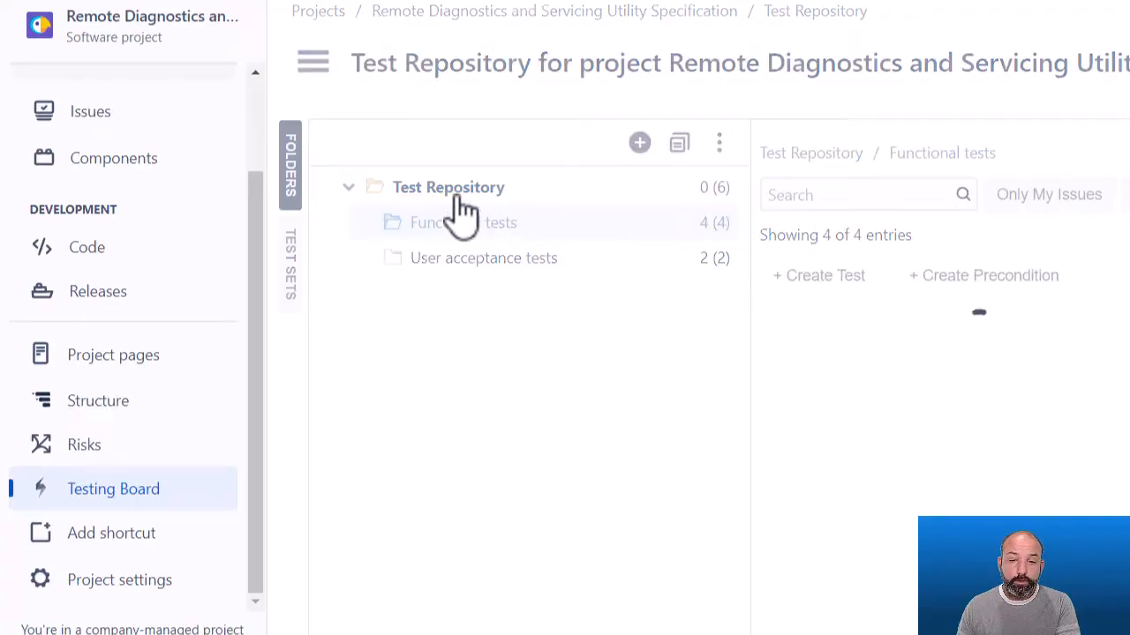
{"action": "left_click", "coordinate": [447, 187]}
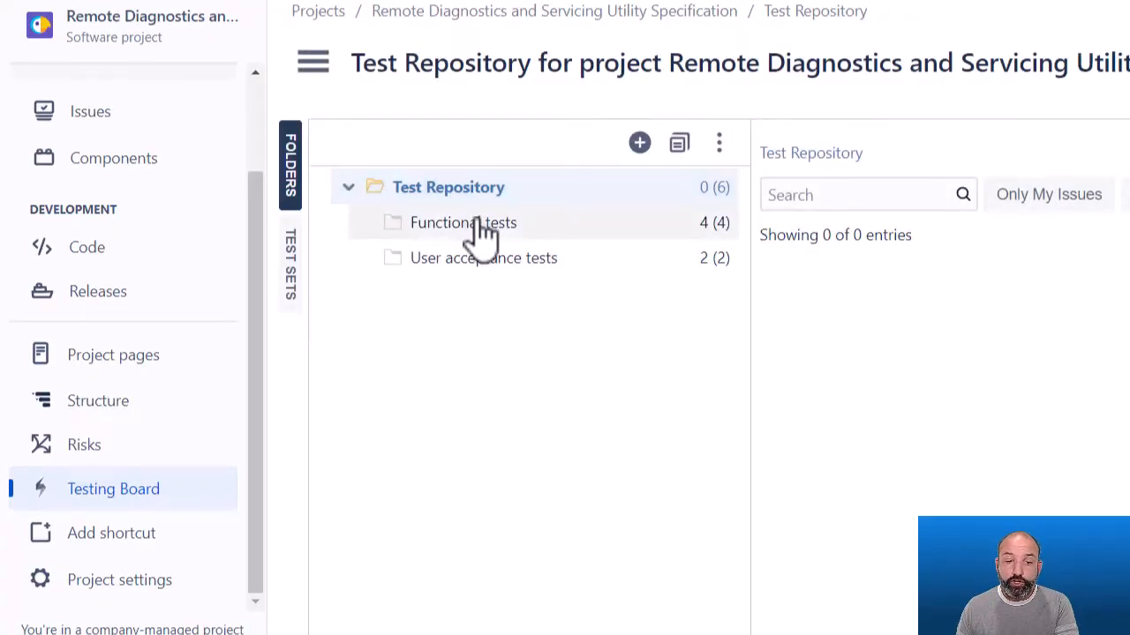
{"action": "left_click", "coordinate": [463, 222]}
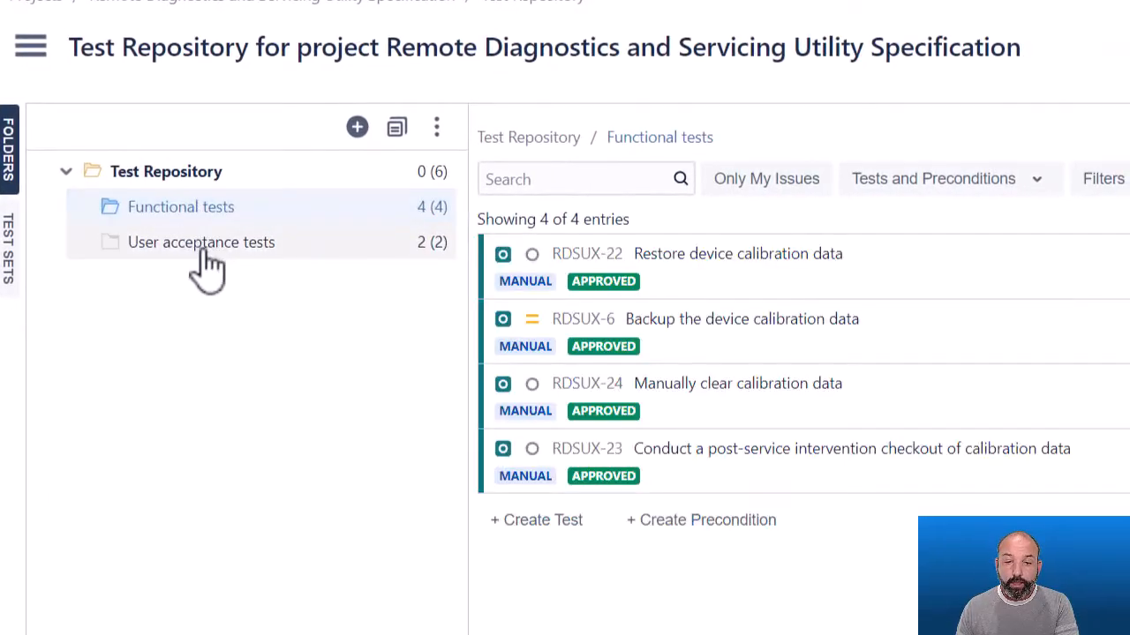
{"action": "left_click", "coordinate": [200, 241]}
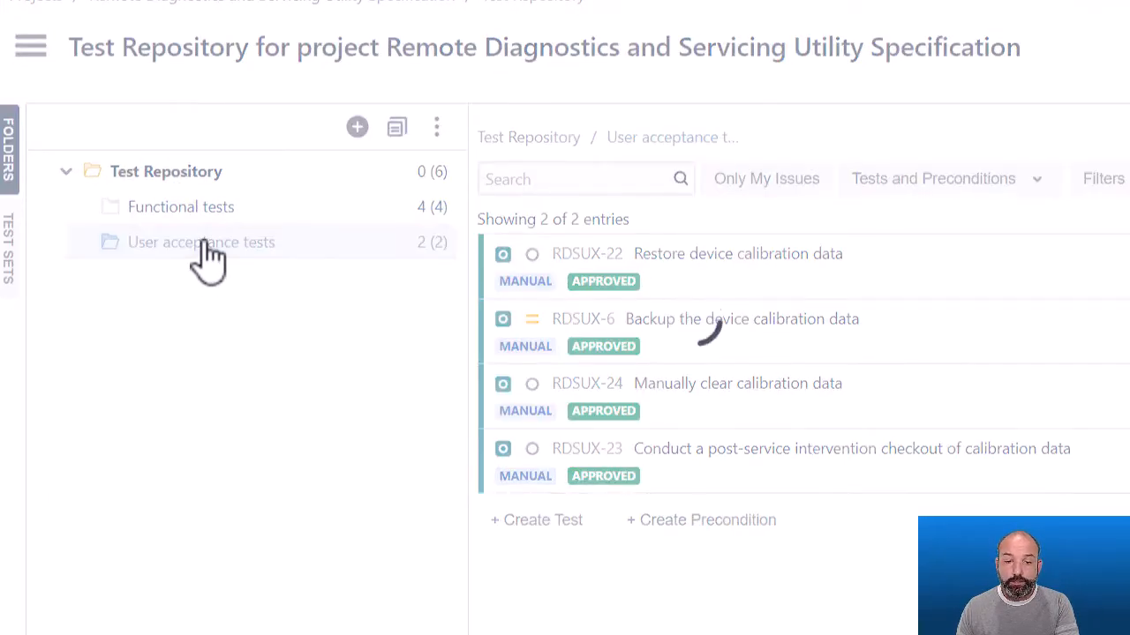
{"action": "left_click", "coordinate": [202, 241]}
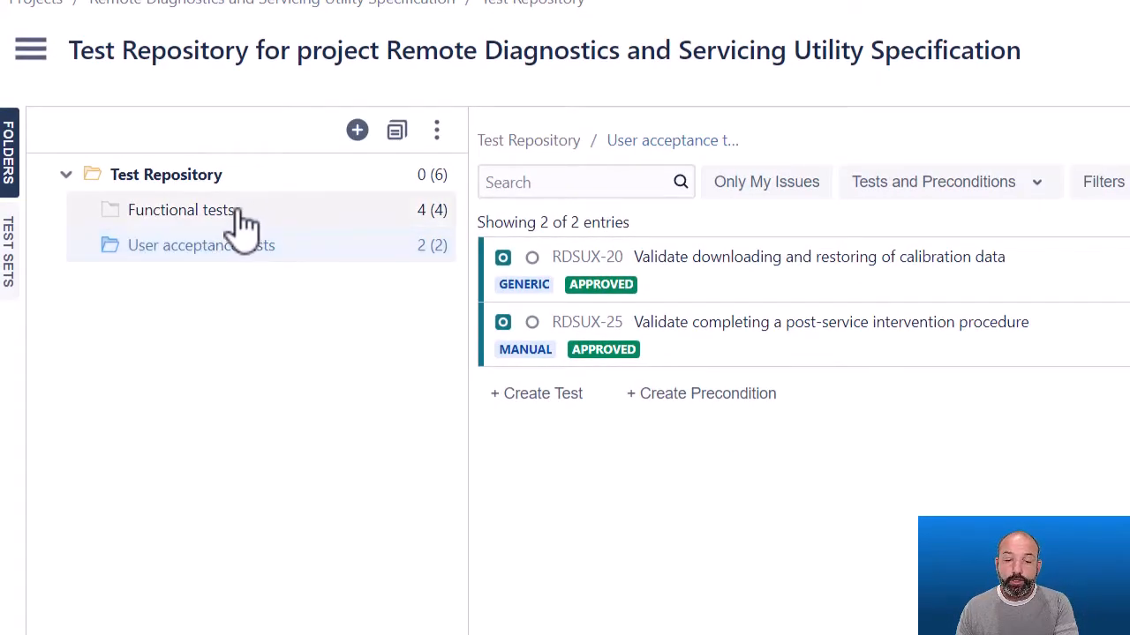
{"action": "mouse_move", "coordinate": [185, 217]}
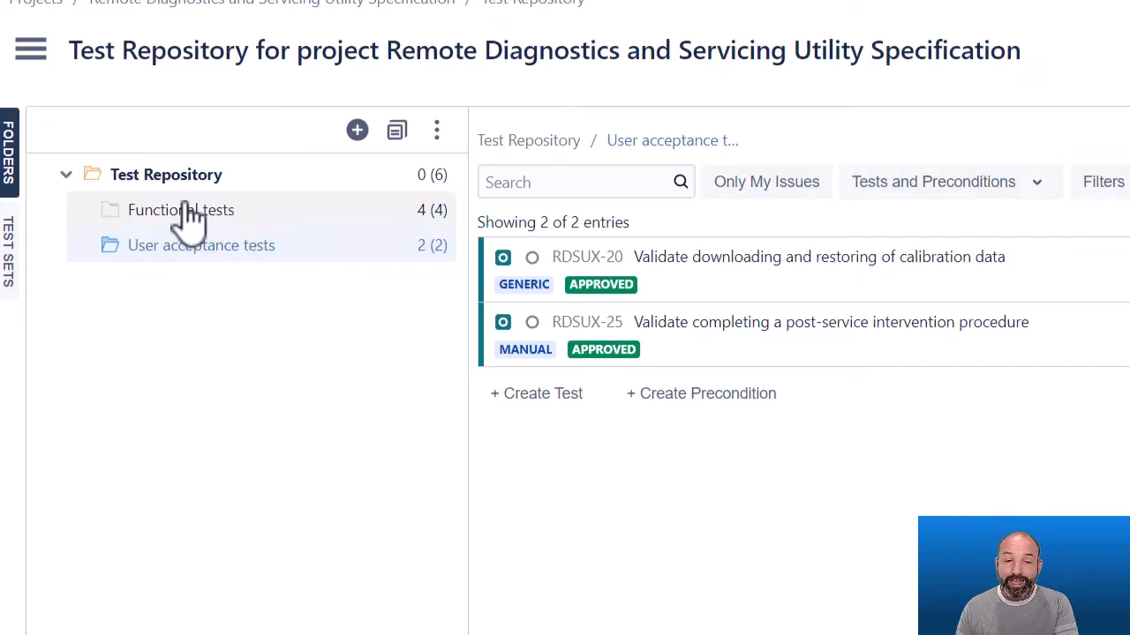
{"action": "mouse_move", "coordinate": [251, 229]}
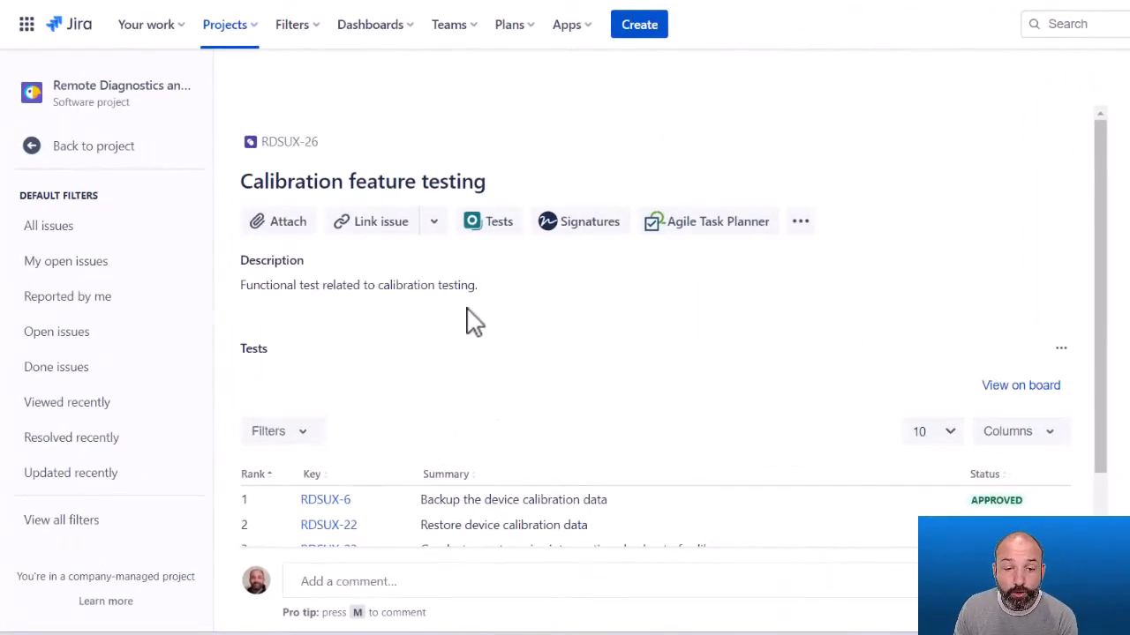
{"action": "scroll", "scroll_direction": "down", "scroll_amount": 3}
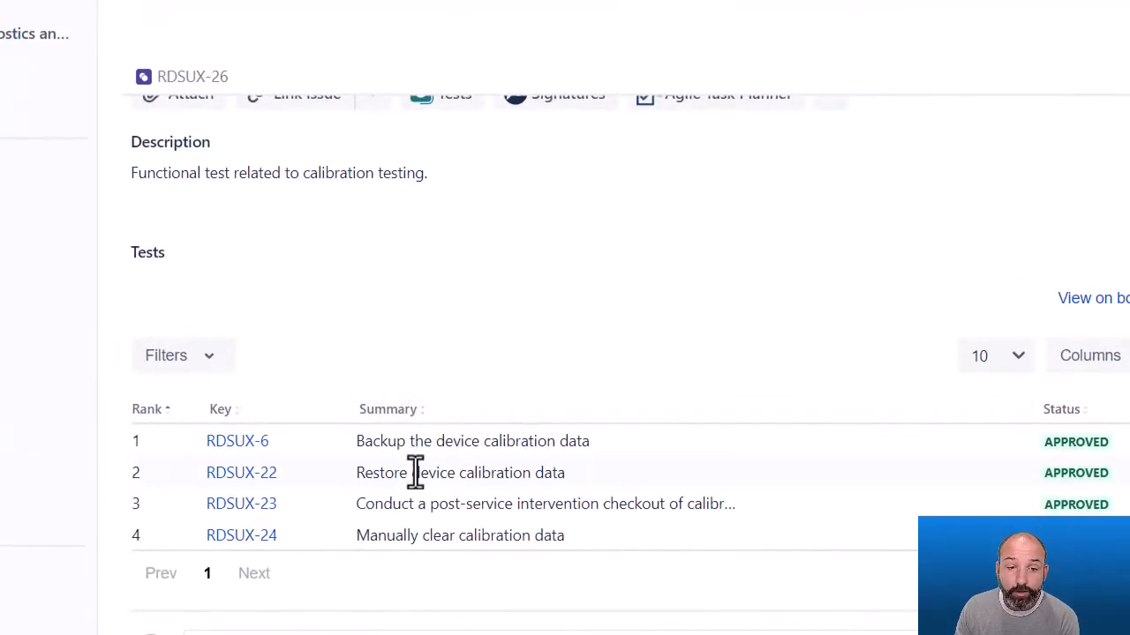
{"action": "mouse_move", "coordinate": [432, 381]}
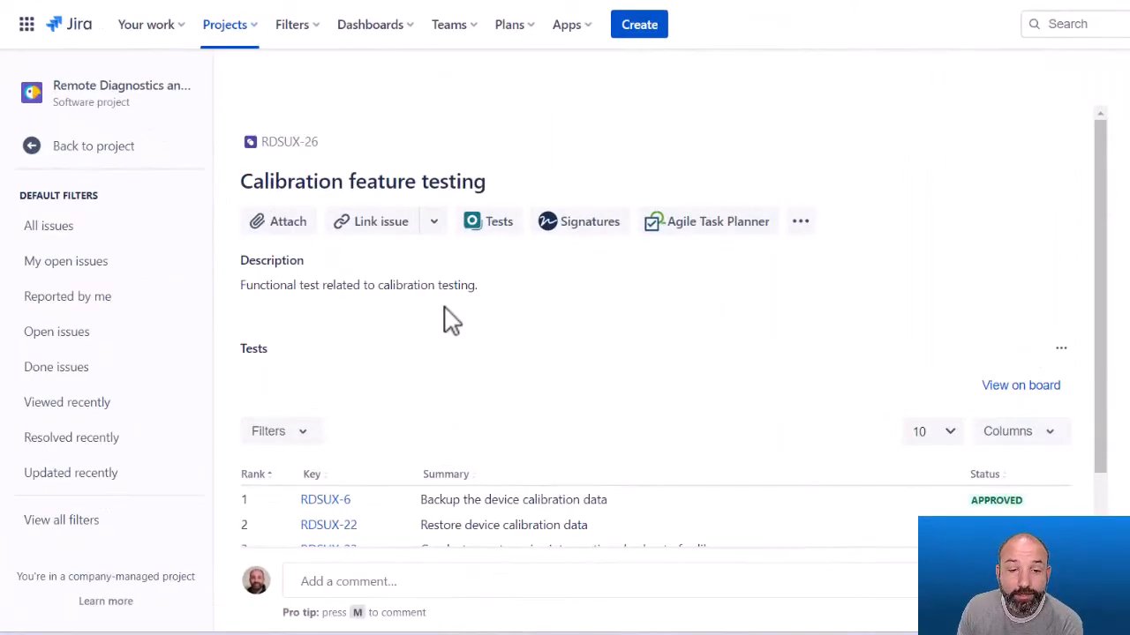
{"action": "scroll", "scroll_direction": "down", "scroll_amount": 3}
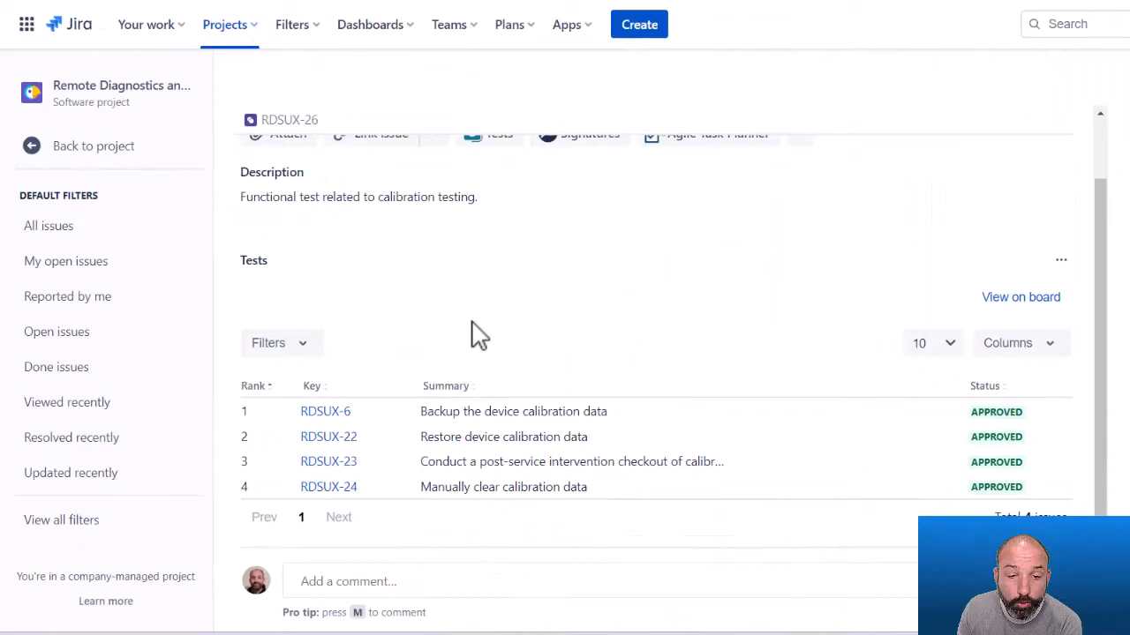
{"action": "mouse_move", "coordinate": [445, 493]}
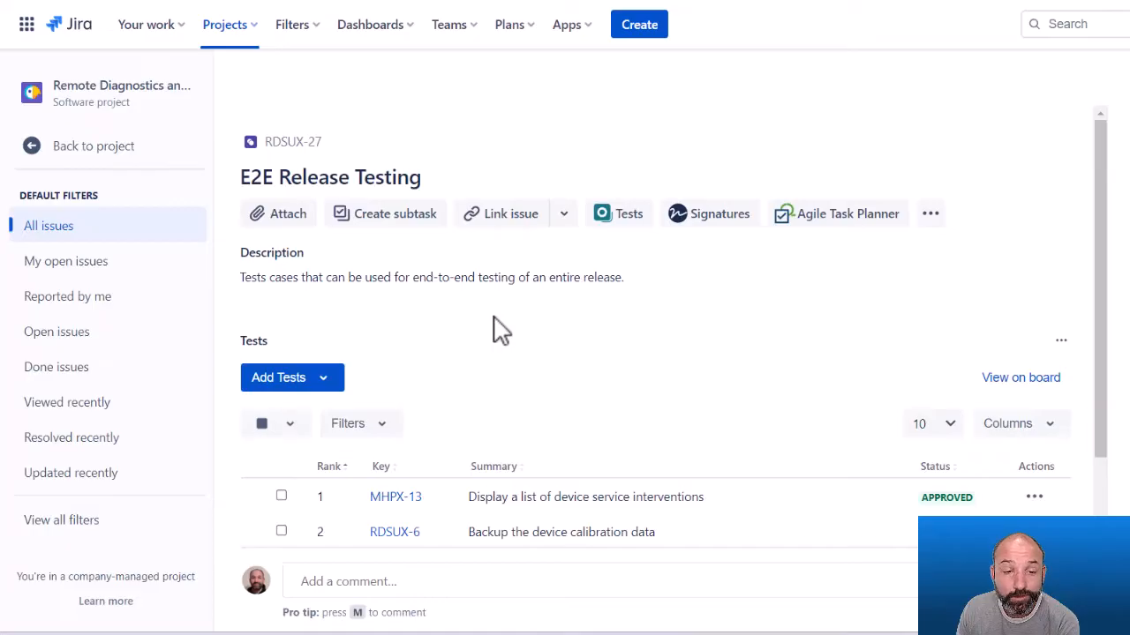
{"action": "mouse_move", "coordinate": [488, 328]}
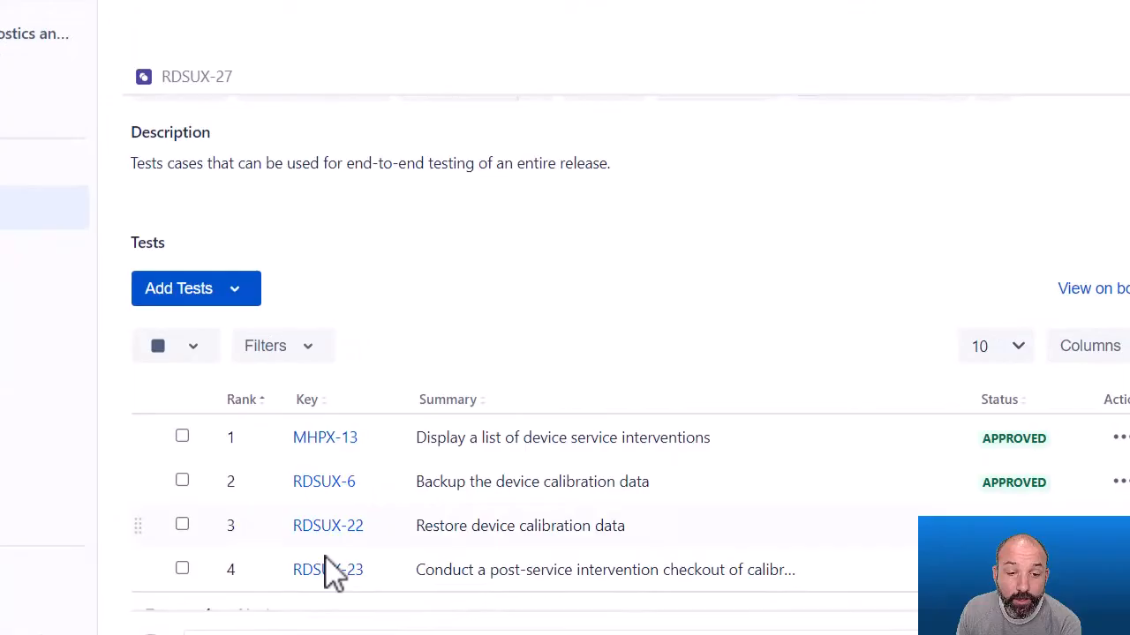
{"action": "mouse_move", "coordinate": [328, 525]}
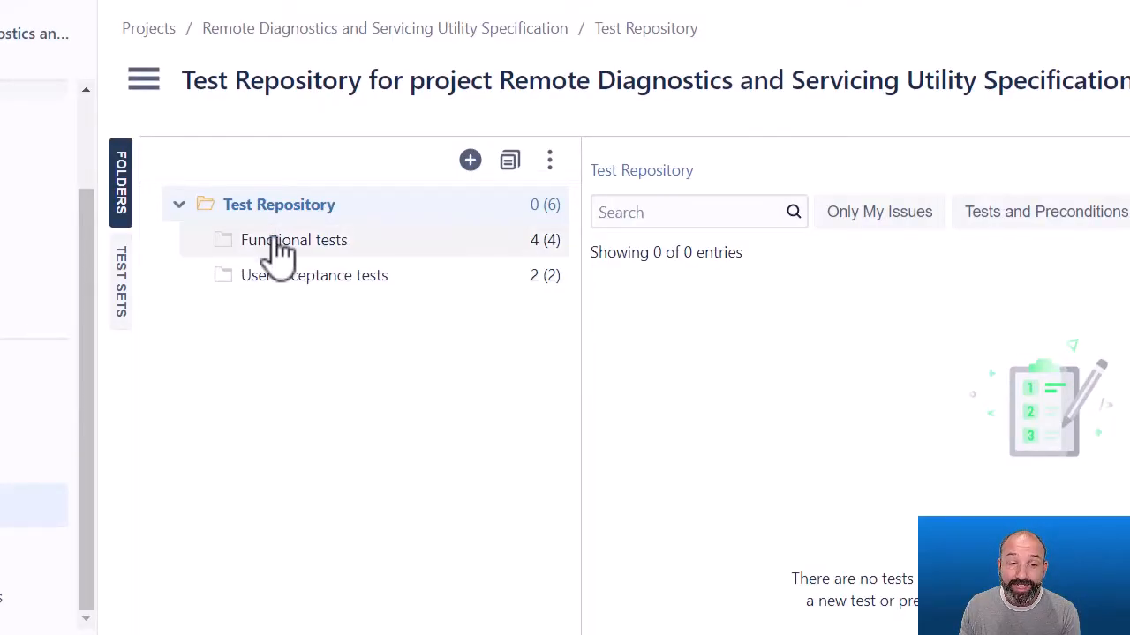
Browse the Test Sets tab, then return to the Functional tests folder's four tests
{"action": "left_click", "coordinate": [293, 239]}
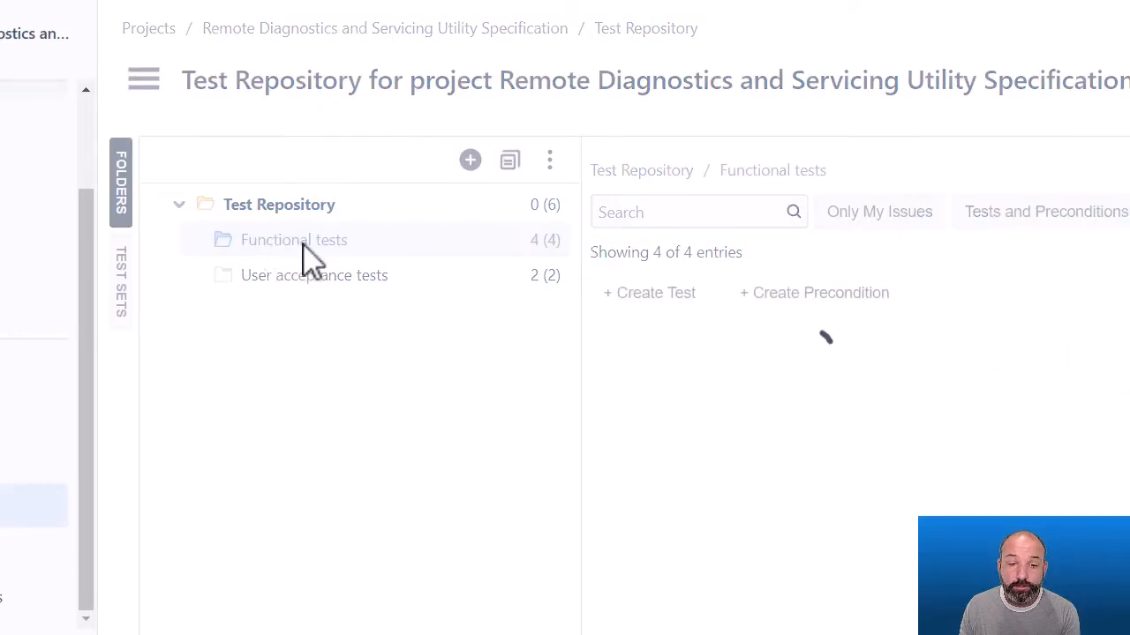
{"action": "left_click", "coordinate": [293, 239]}
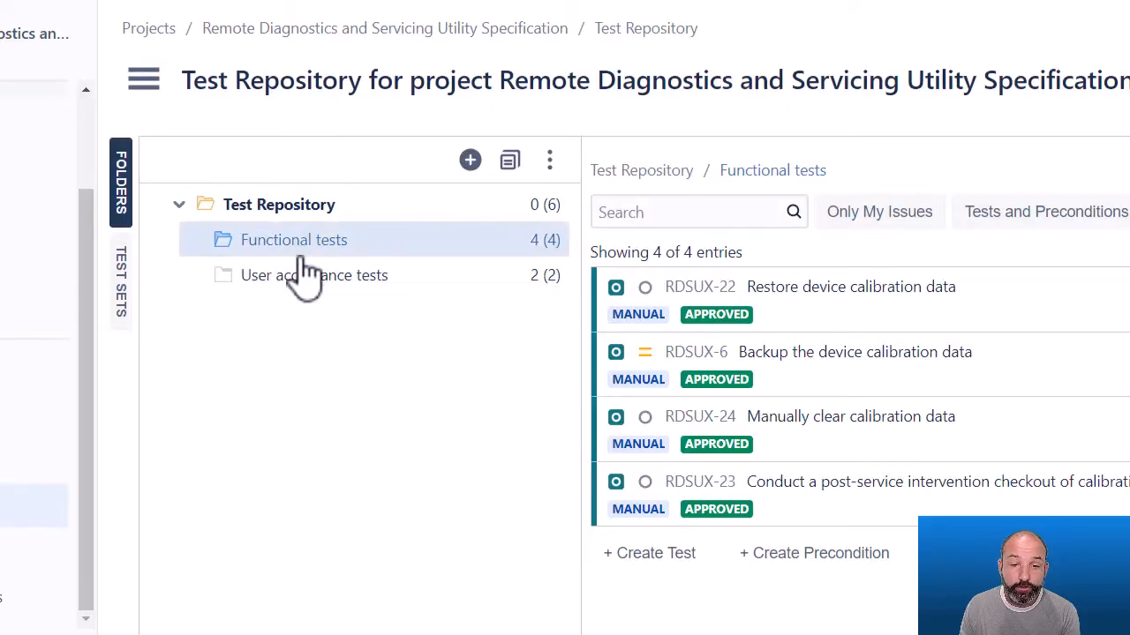
{"action": "mouse_move", "coordinate": [133, 305]}
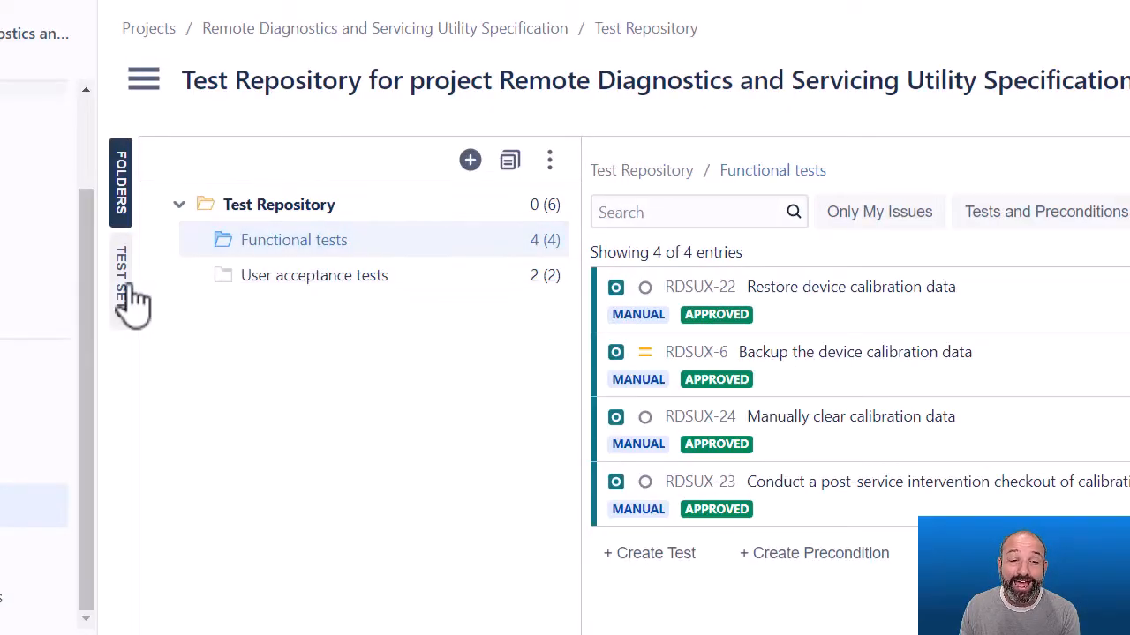
{"action": "left_click", "coordinate": [121, 273]}
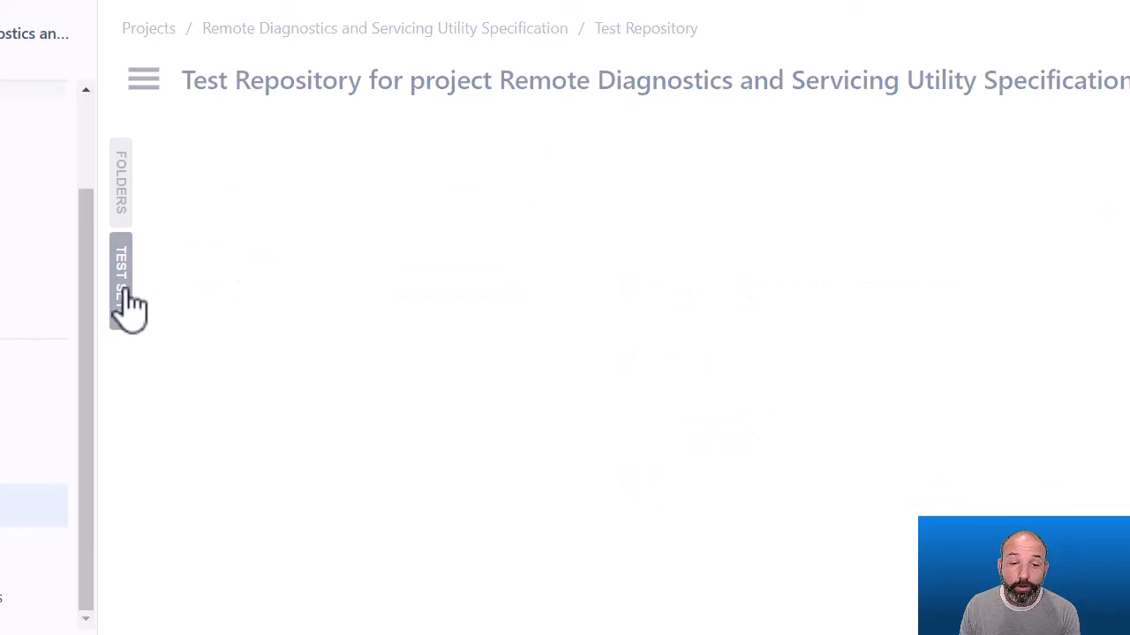
{"action": "left_click", "coordinate": [121, 278]}
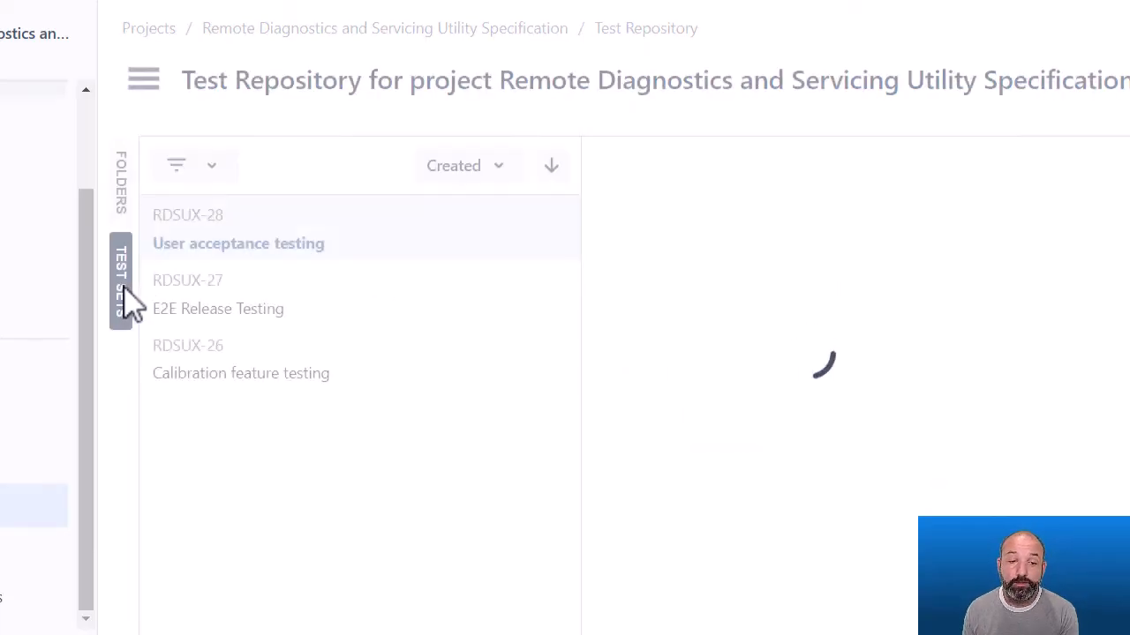
{"action": "left_click", "coordinate": [238, 242]}
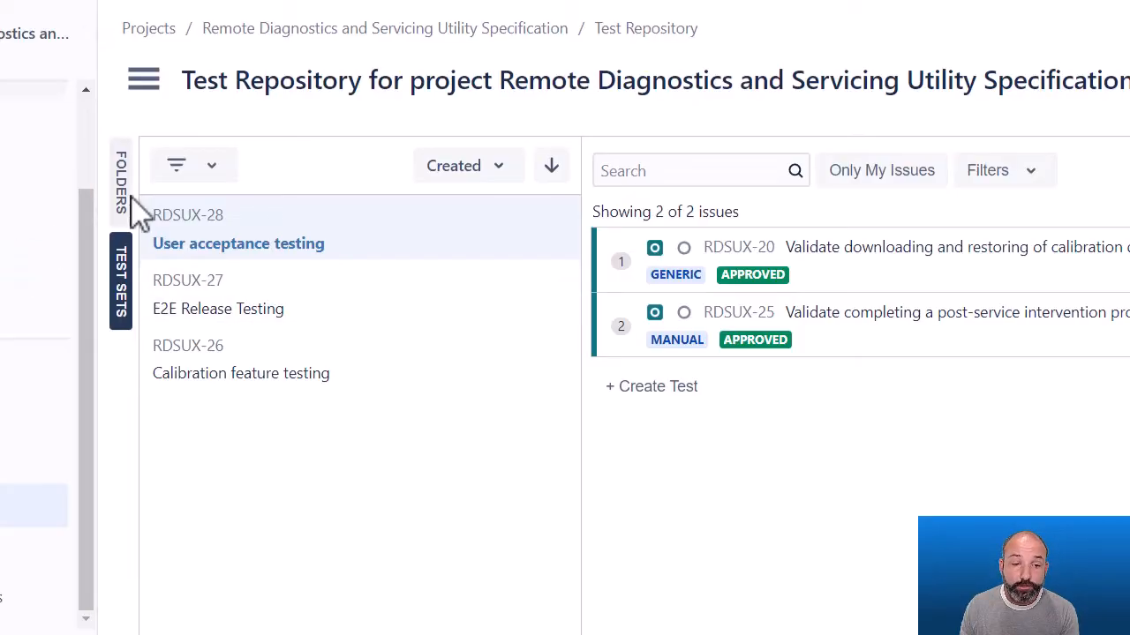
{"action": "left_click", "coordinate": [121, 184]}
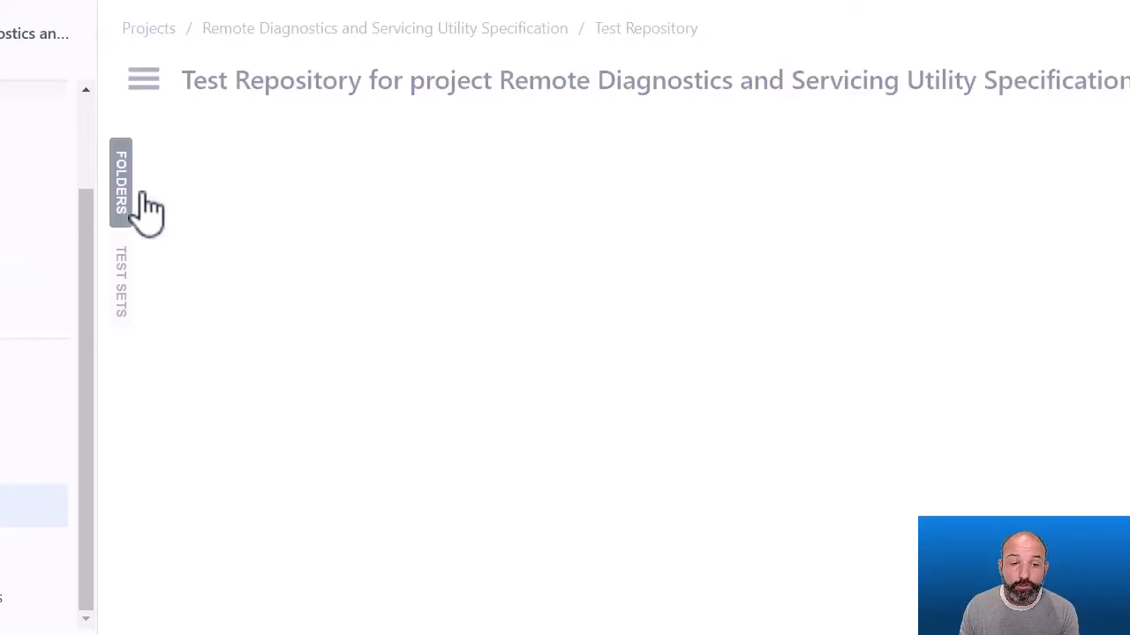
{"action": "left_click", "coordinate": [121, 182]}
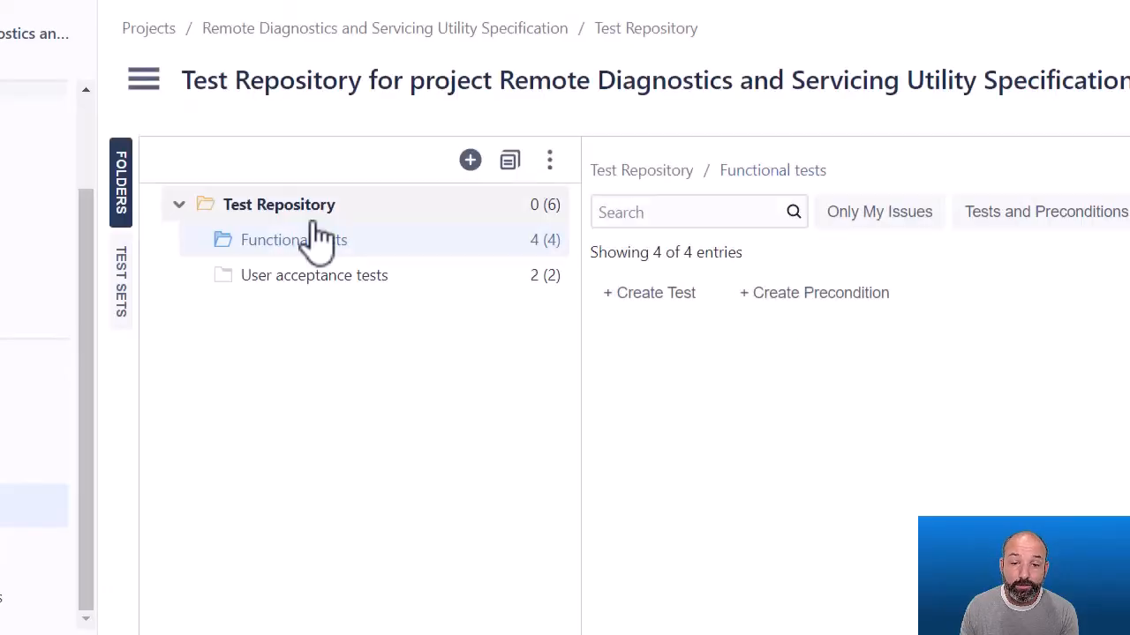
{"action": "left_click", "coordinate": [293, 239]}
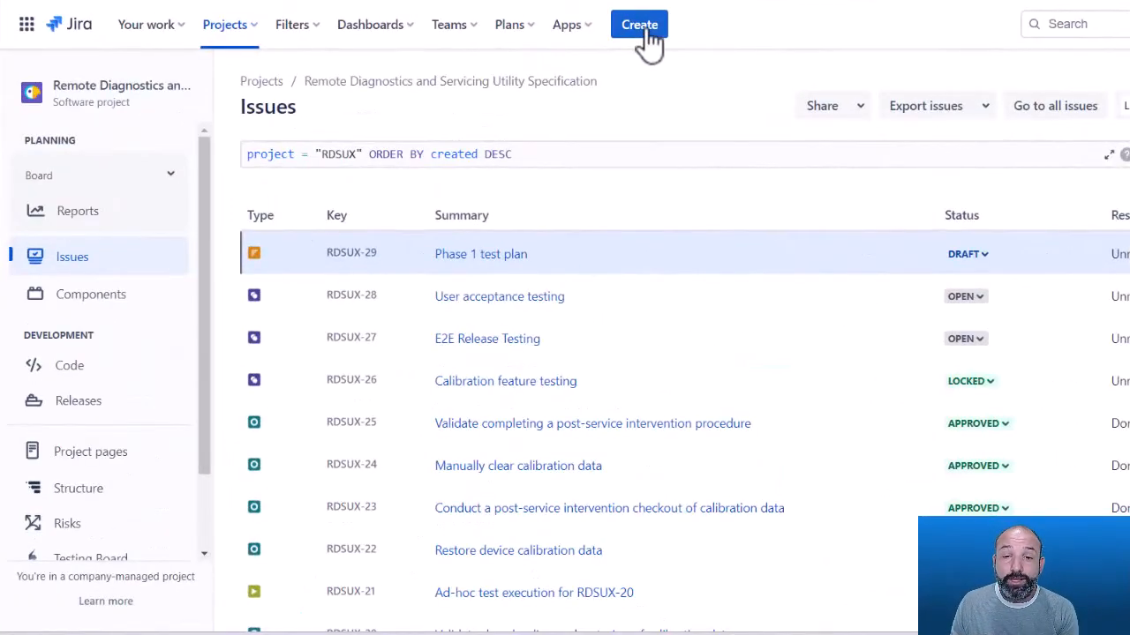
Create a Test Plan issue summarised 'End of release testing for release 3.1'
{"action": "left_click", "coordinate": [639, 24]}
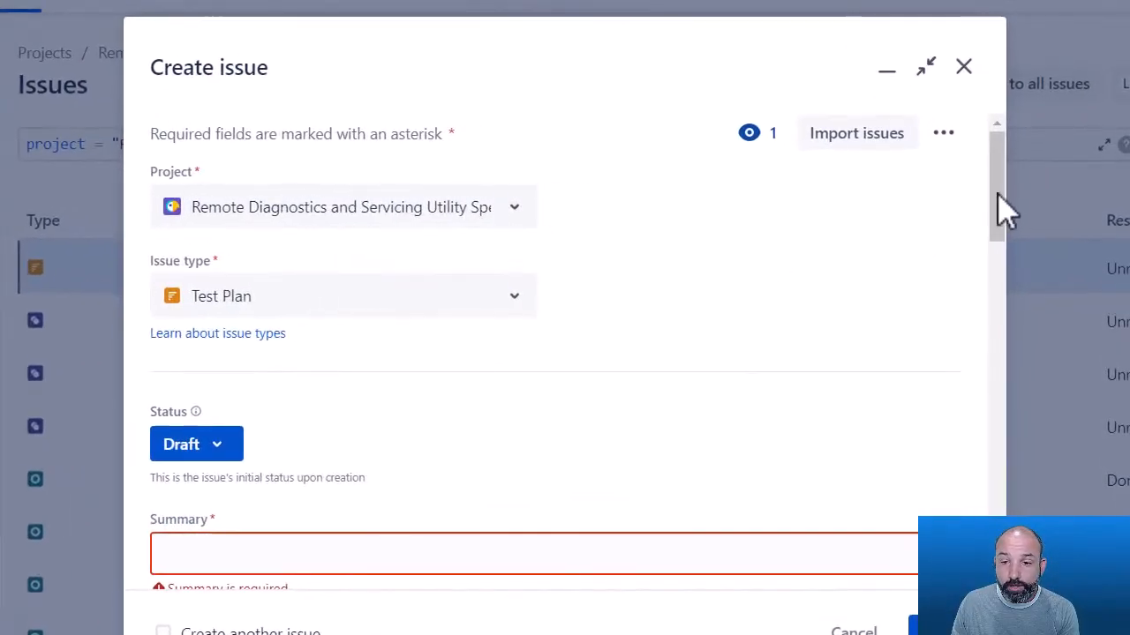
{"action": "mouse_move", "coordinate": [927, 291]}
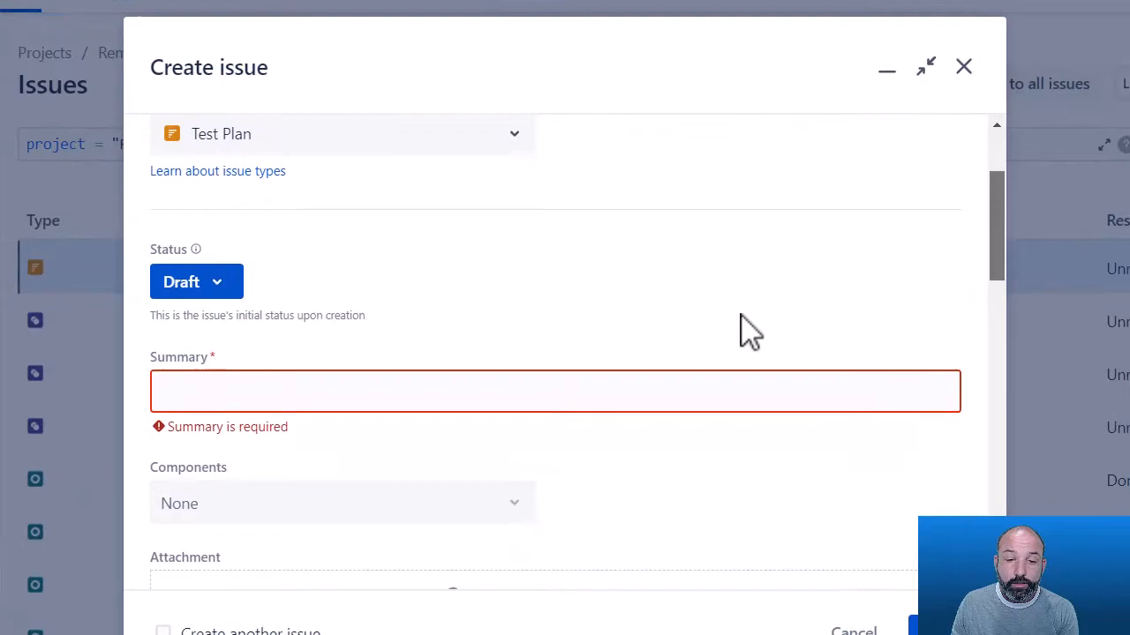
{"action": "left_click", "coordinate": [554, 391]}
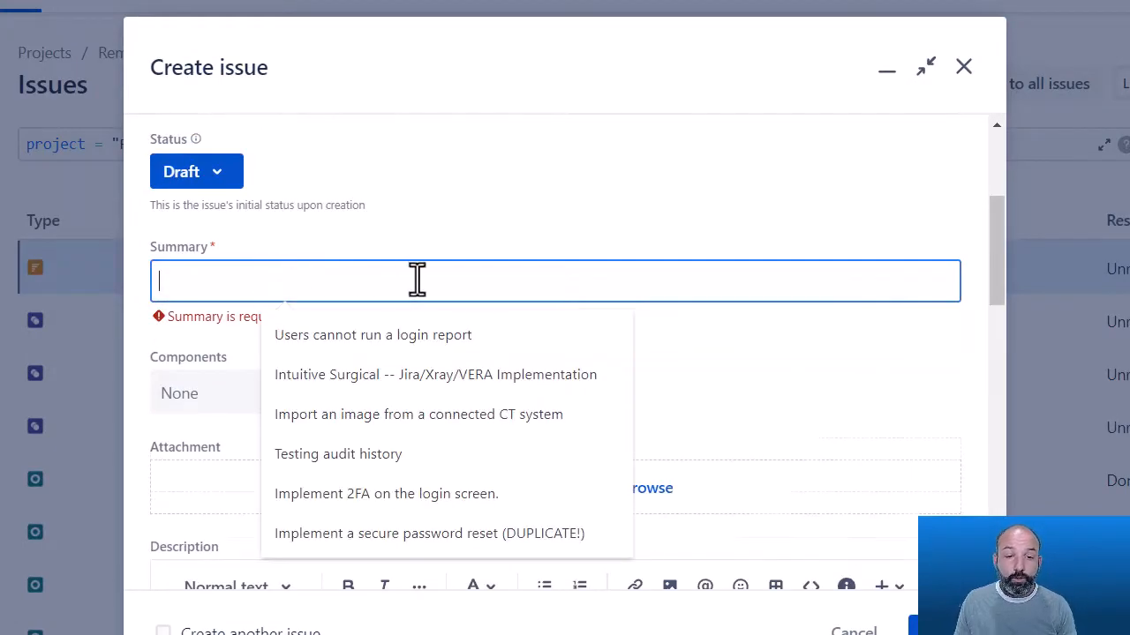
{"action": "type", "text": "End of release testing for release 3.0"}
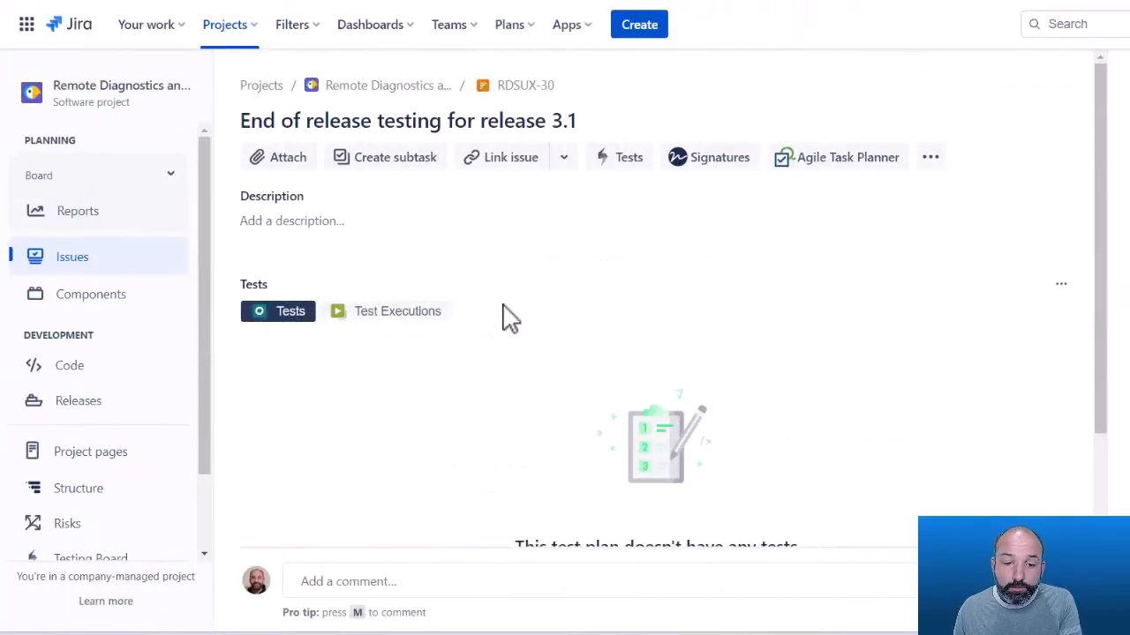
Add the four tests from test set RDSUX-27 E2E Release Testing to the plan
{"action": "scroll", "scroll_direction": "down", "scroll_amount": 3}
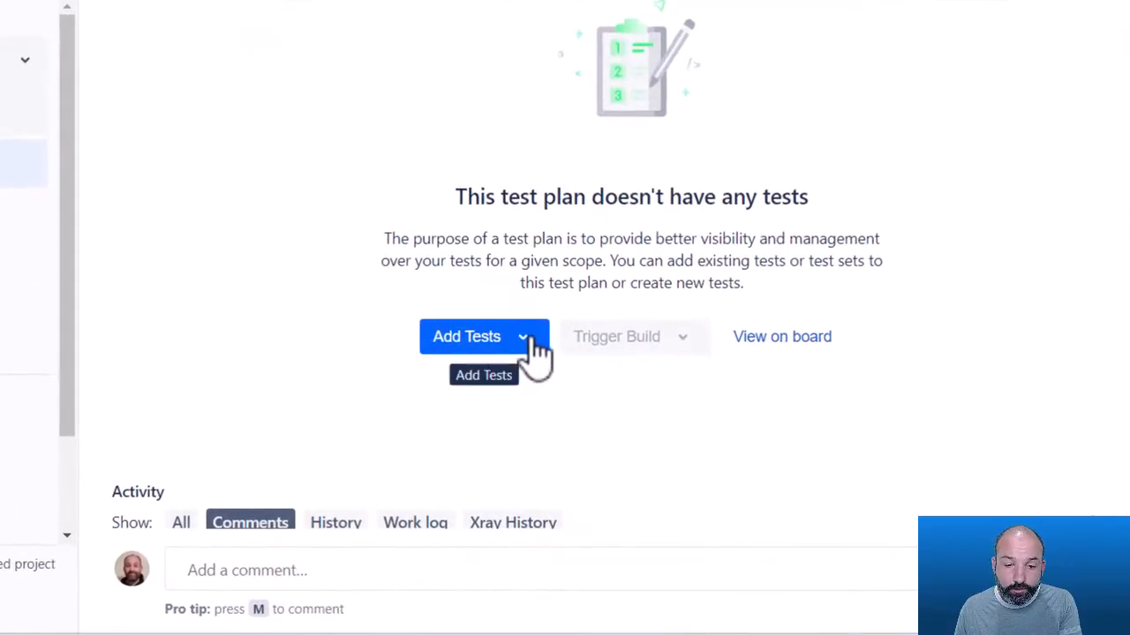
{"action": "left_click", "coordinate": [467, 336]}
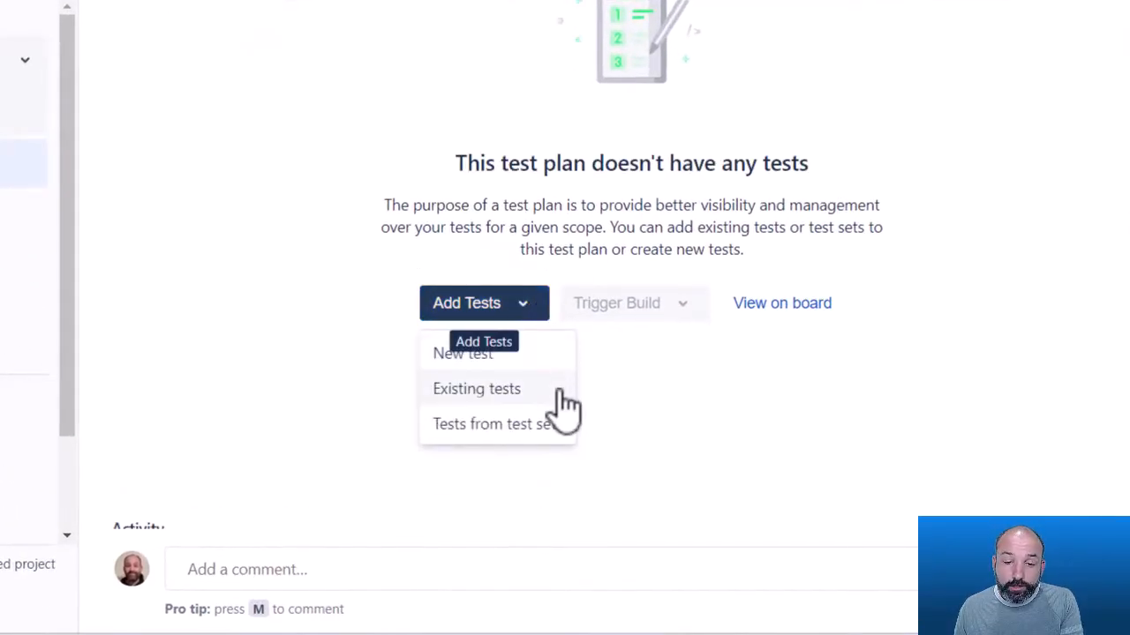
{"action": "mouse_move", "coordinate": [519, 441]}
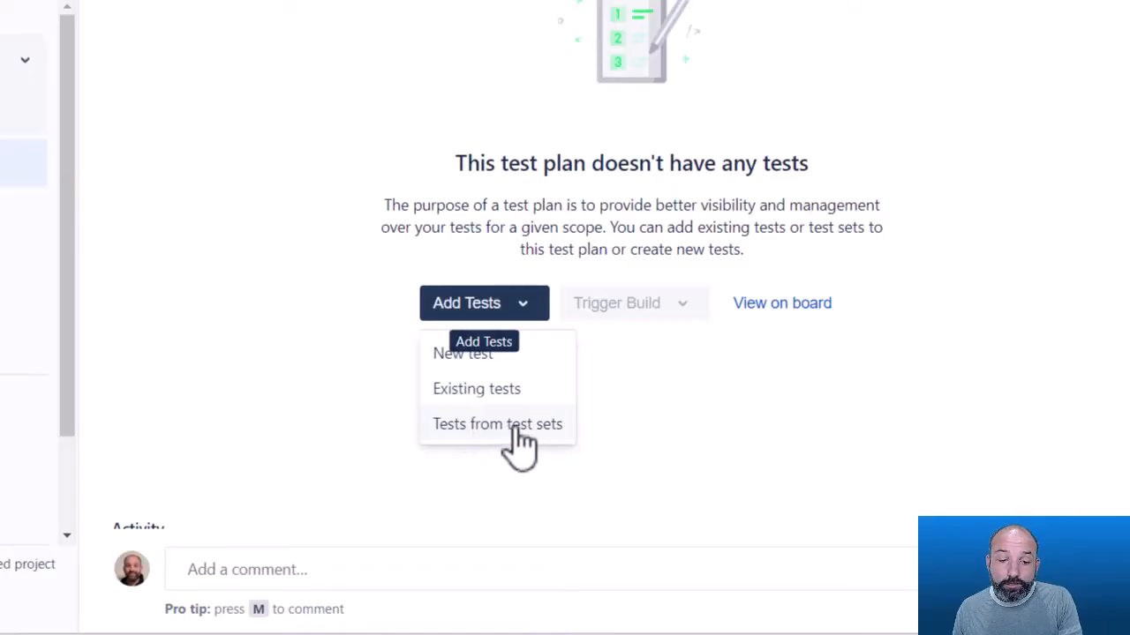
{"action": "left_click", "coordinate": [475, 388]}
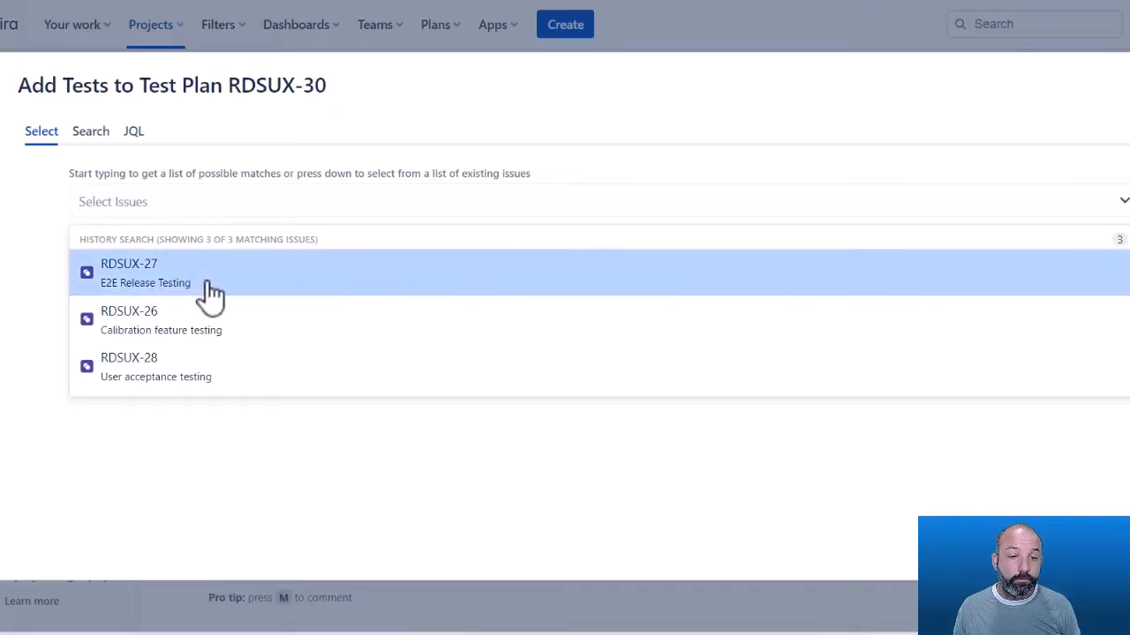
{"action": "left_click", "coordinate": [129, 272]}
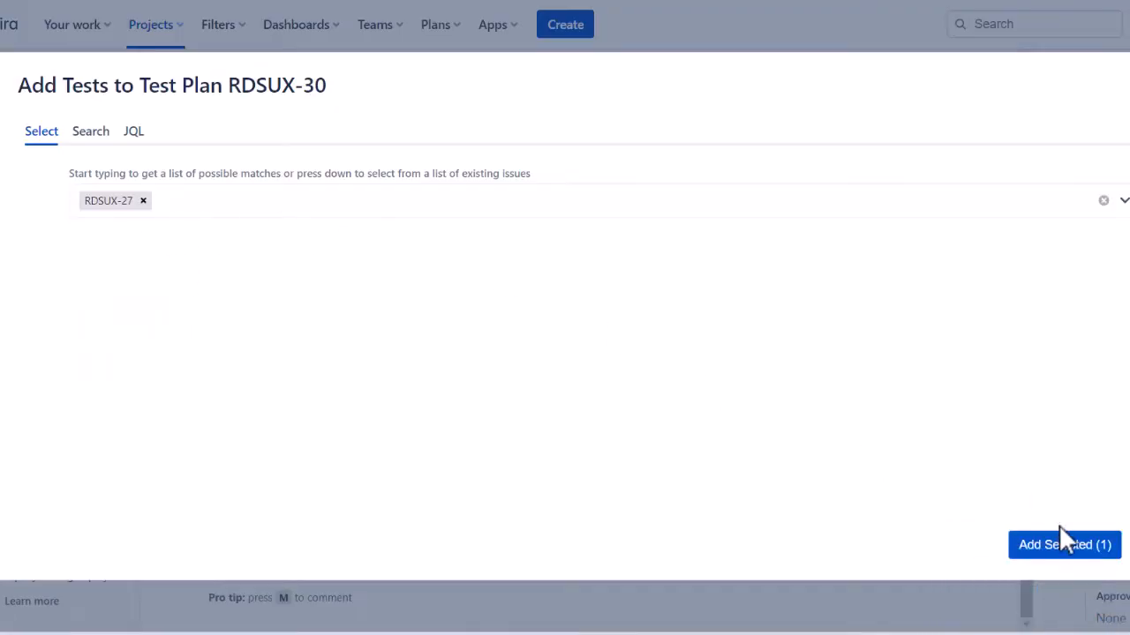
{"action": "left_click", "coordinate": [1064, 544]}
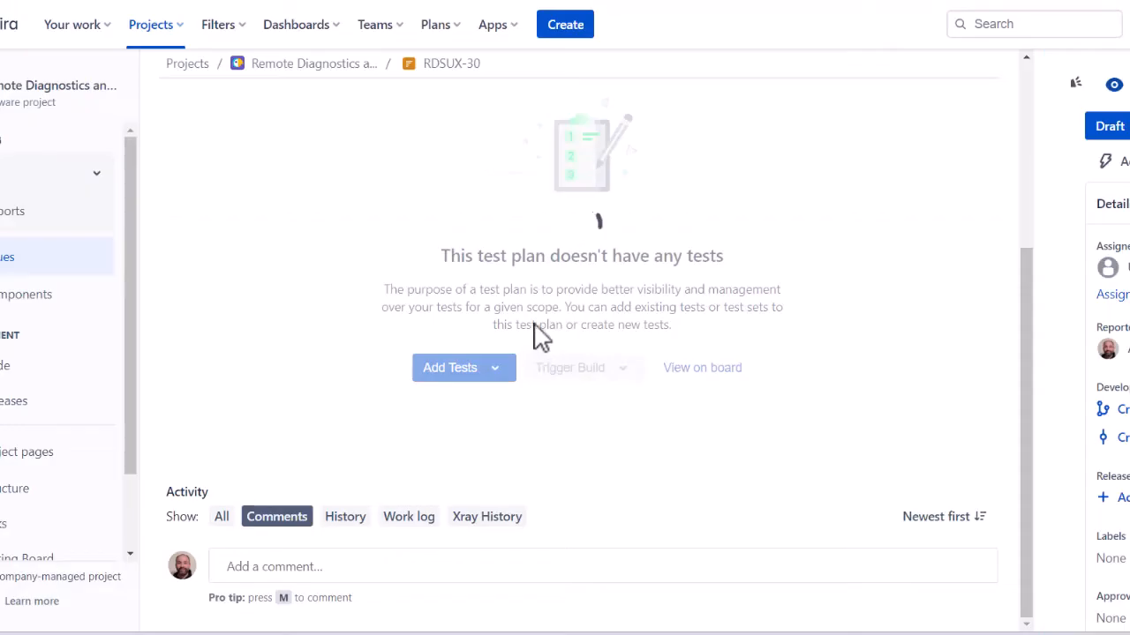
{"action": "left_click", "coordinate": [451, 367]}
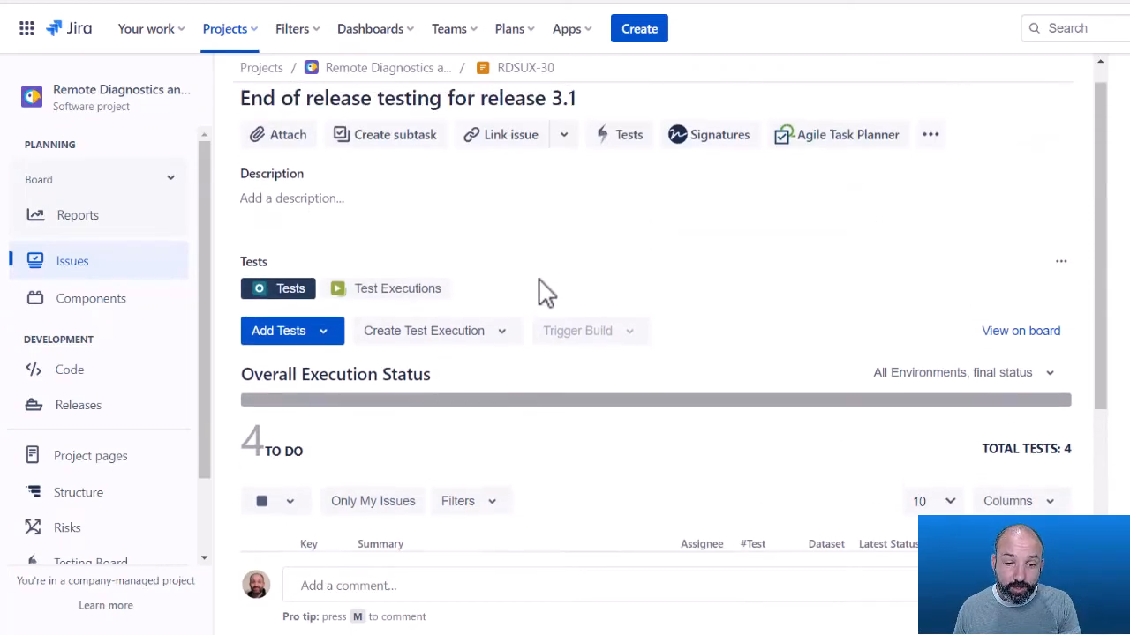
{"action": "scroll", "scroll_direction": "down", "scroll_amount": 3}
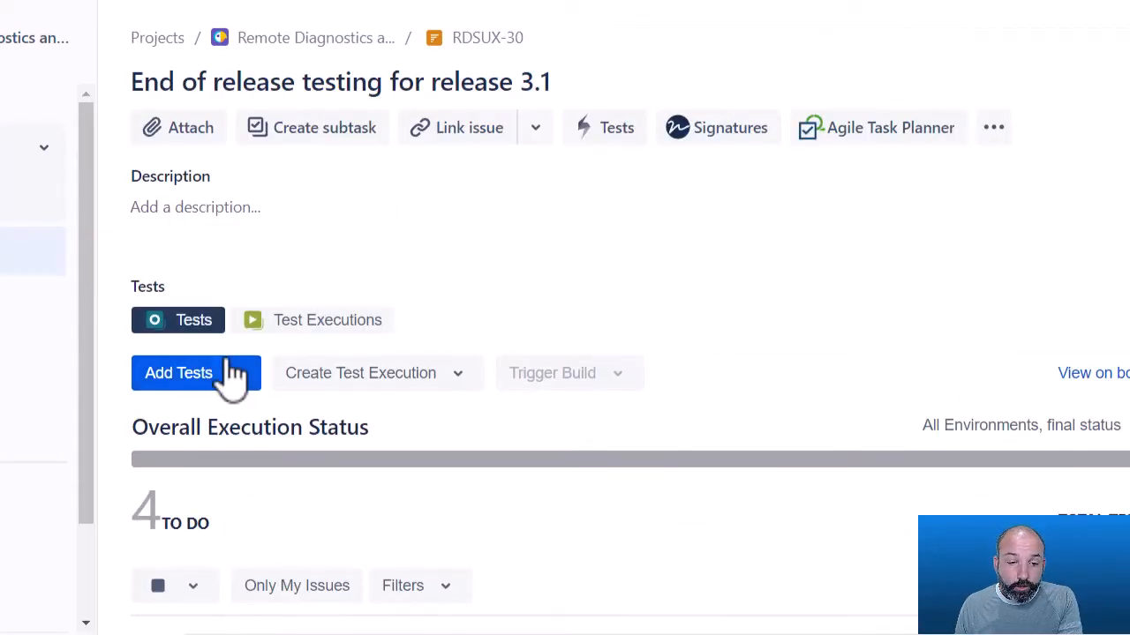
{"action": "left_click", "coordinate": [178, 372]}
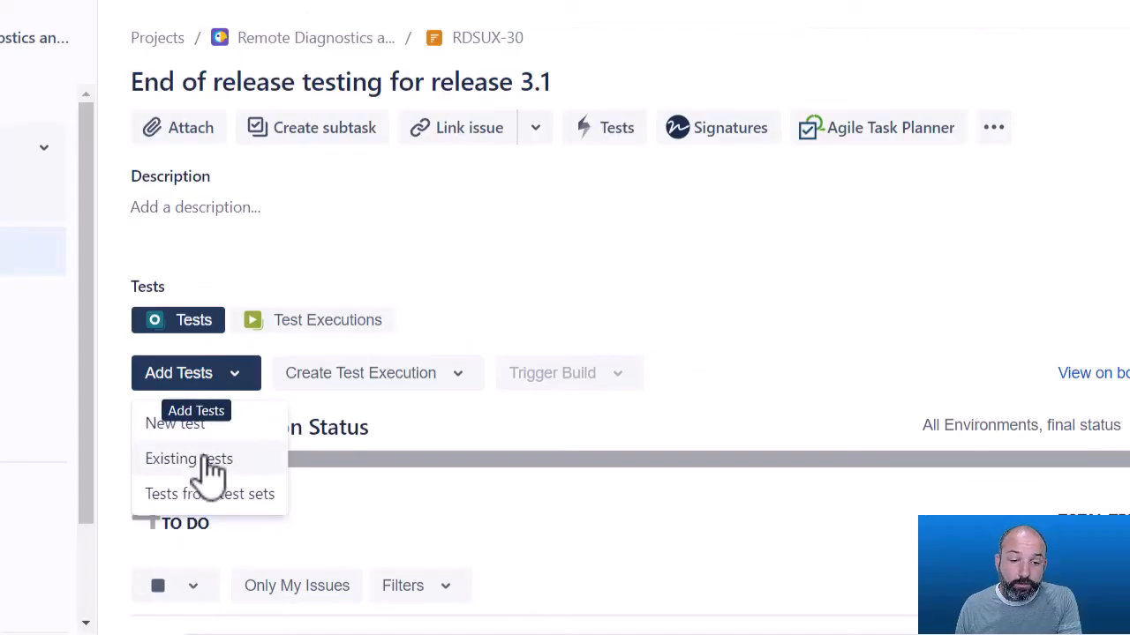
{"action": "mouse_move", "coordinate": [210, 494]}
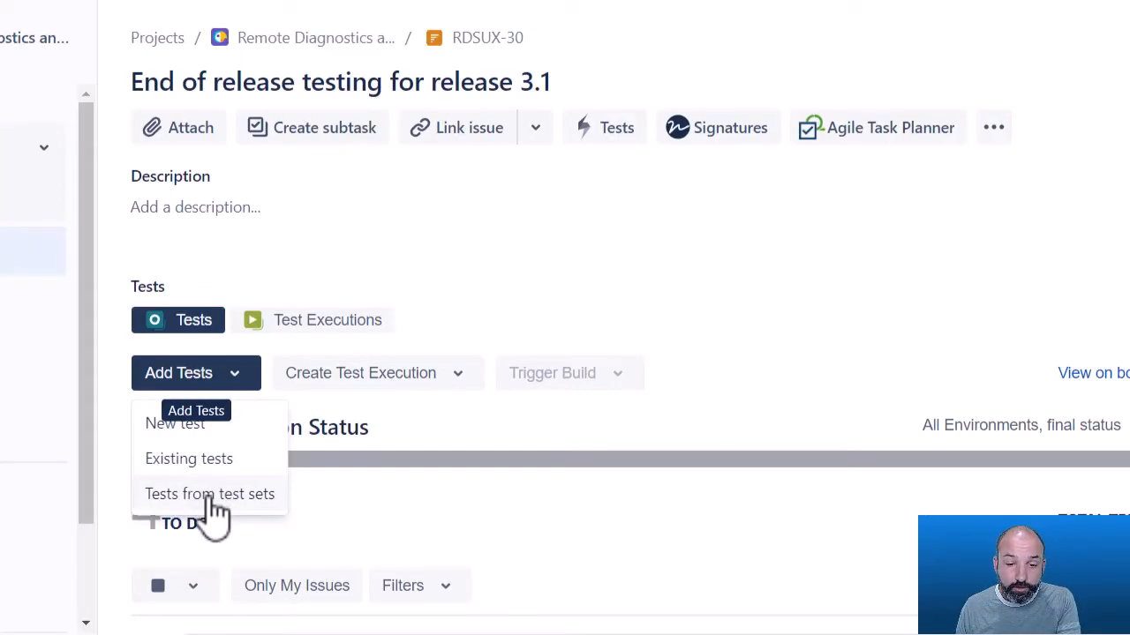
{"action": "mouse_move", "coordinate": [810, 325]}
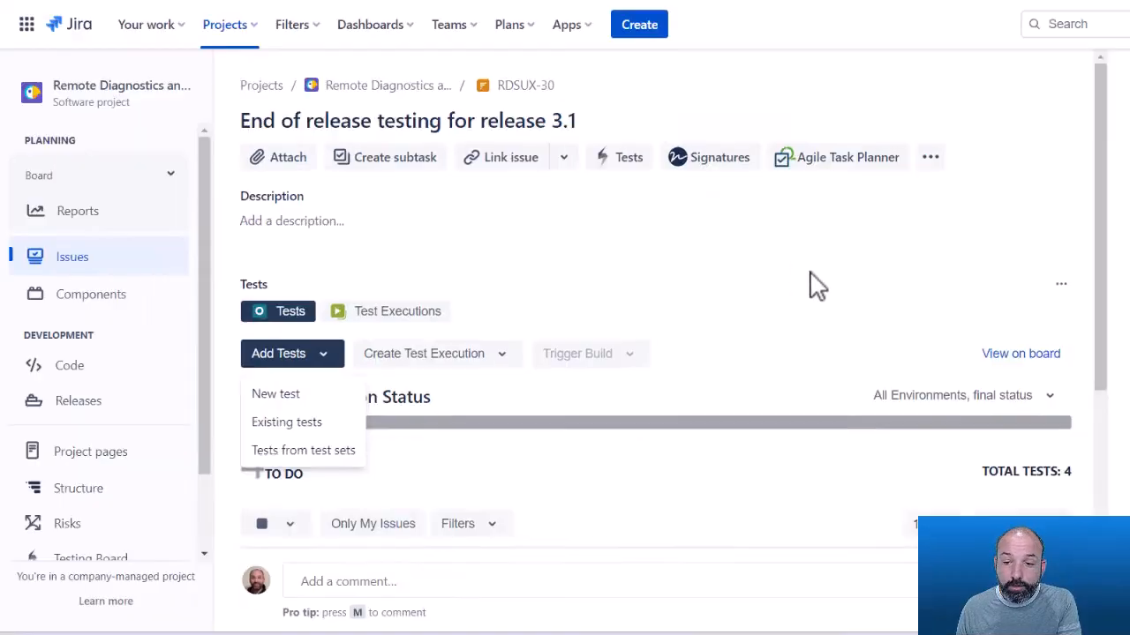
{"action": "mouse_move", "coordinate": [1020, 353]}
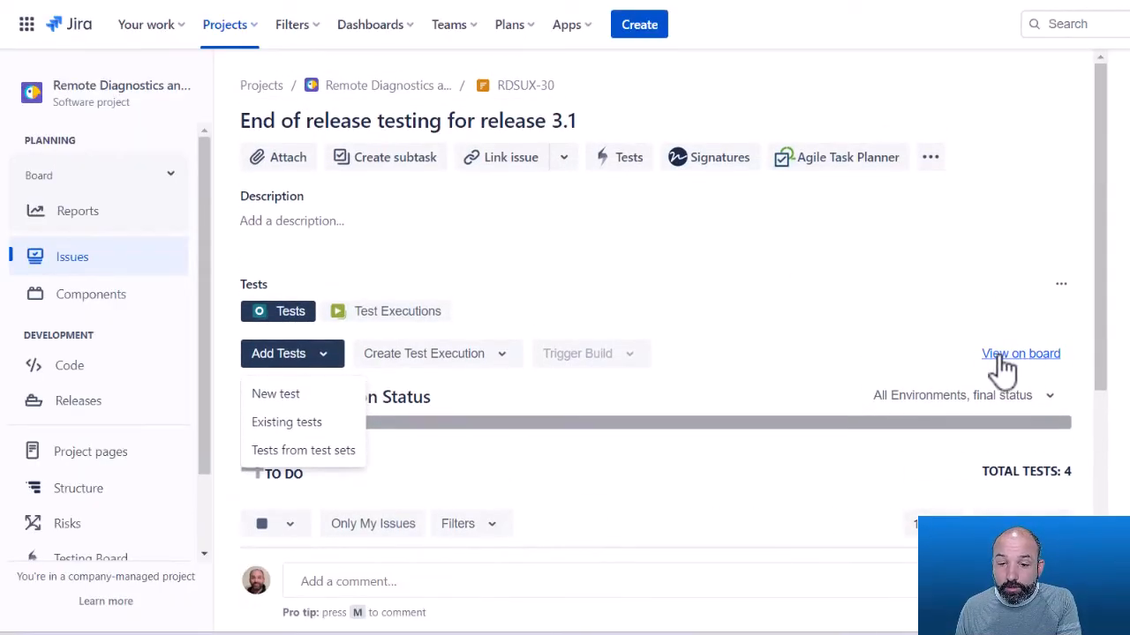
Open test plan RDSUX-30 on the board and scroll to its four tests
{"action": "left_click", "coordinate": [1020, 353]}
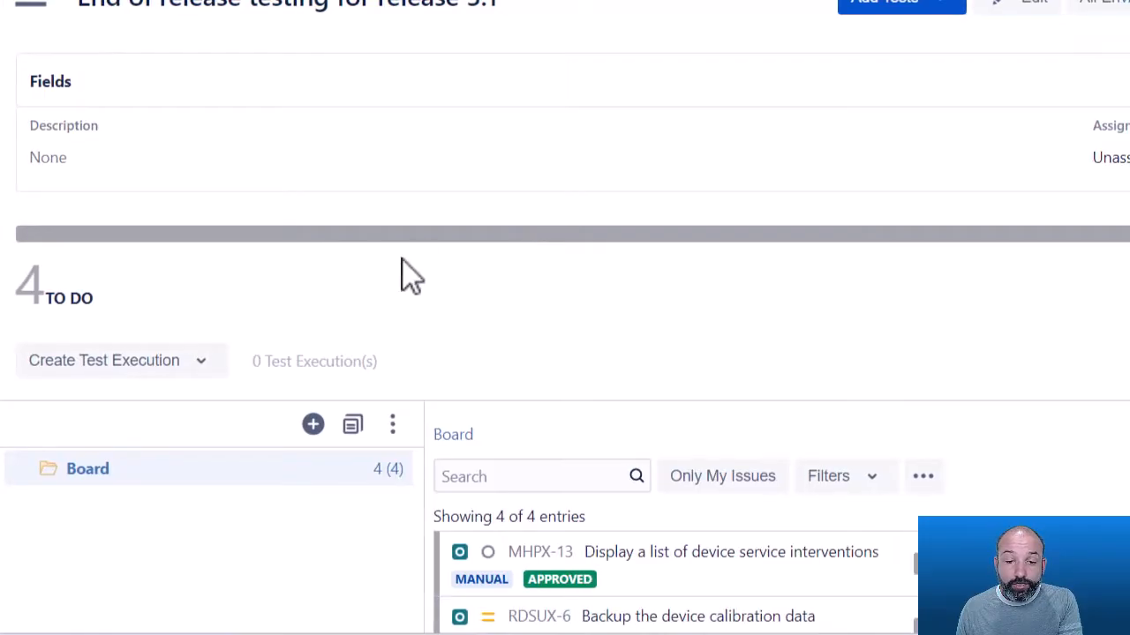
{"action": "scroll", "scroll_direction": "down", "scroll_amount": 3}
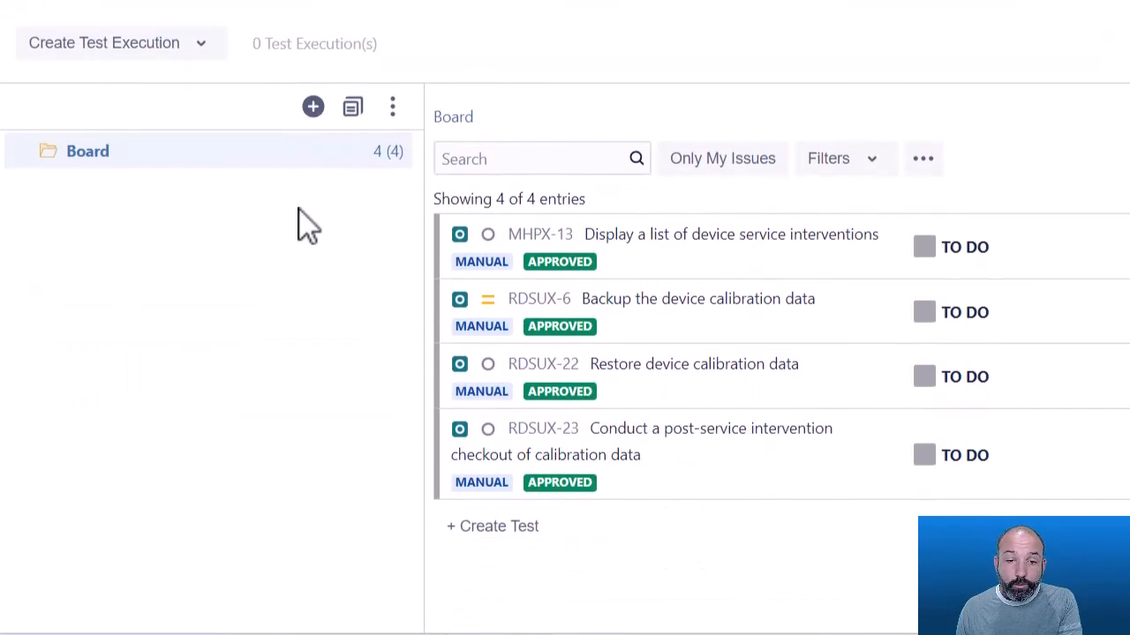
{"action": "mouse_move", "coordinate": [150, 164]}
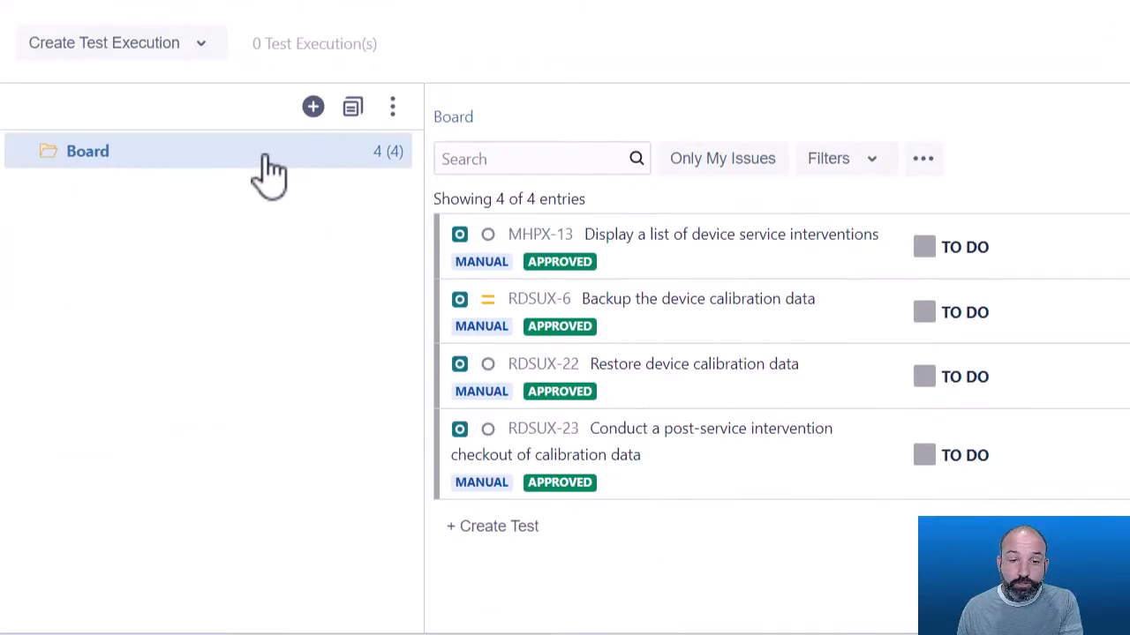
{"action": "mouse_move", "coordinate": [316, 164]}
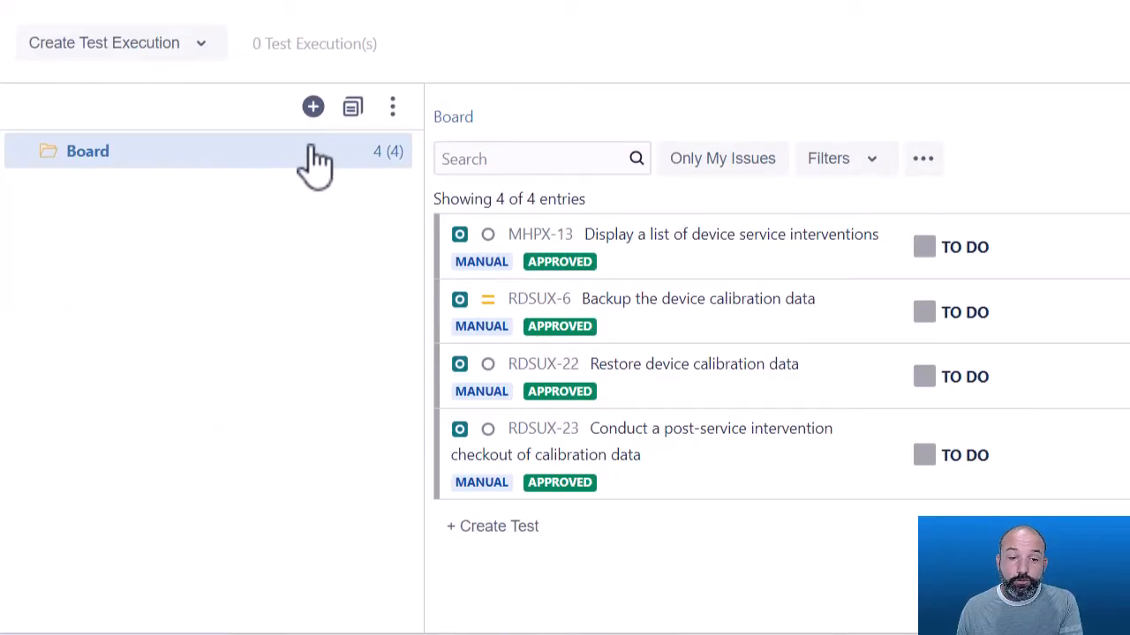
{"action": "mouse_move", "coordinate": [312, 106]}
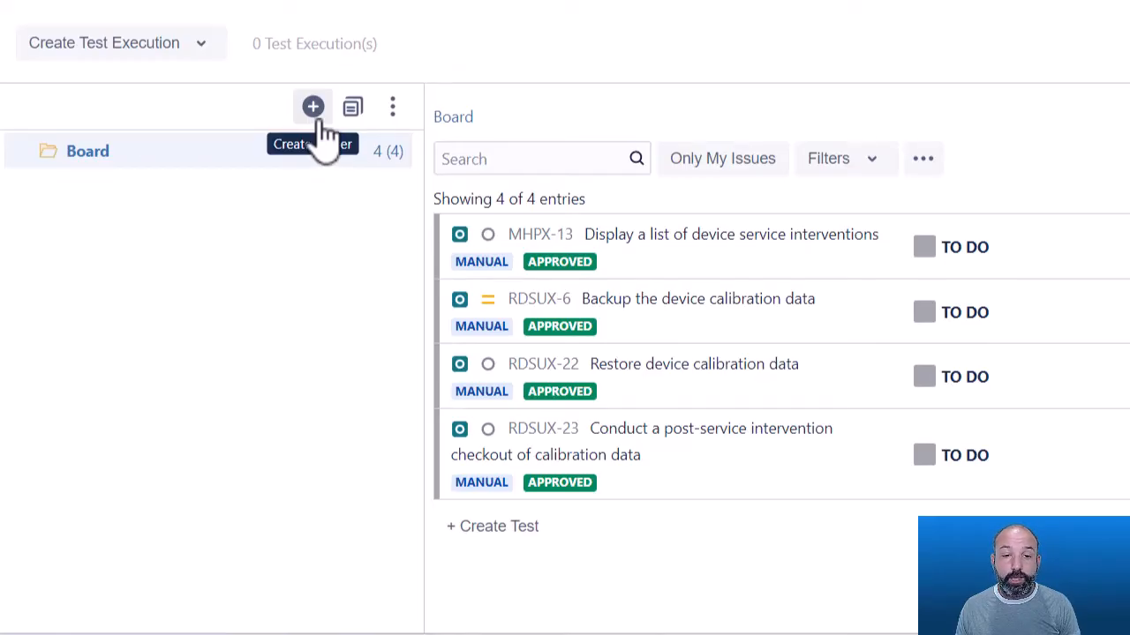
Create an 'E2E testing' board folder and select it to view its four tests
{"action": "left_click", "coordinate": [351, 106]}
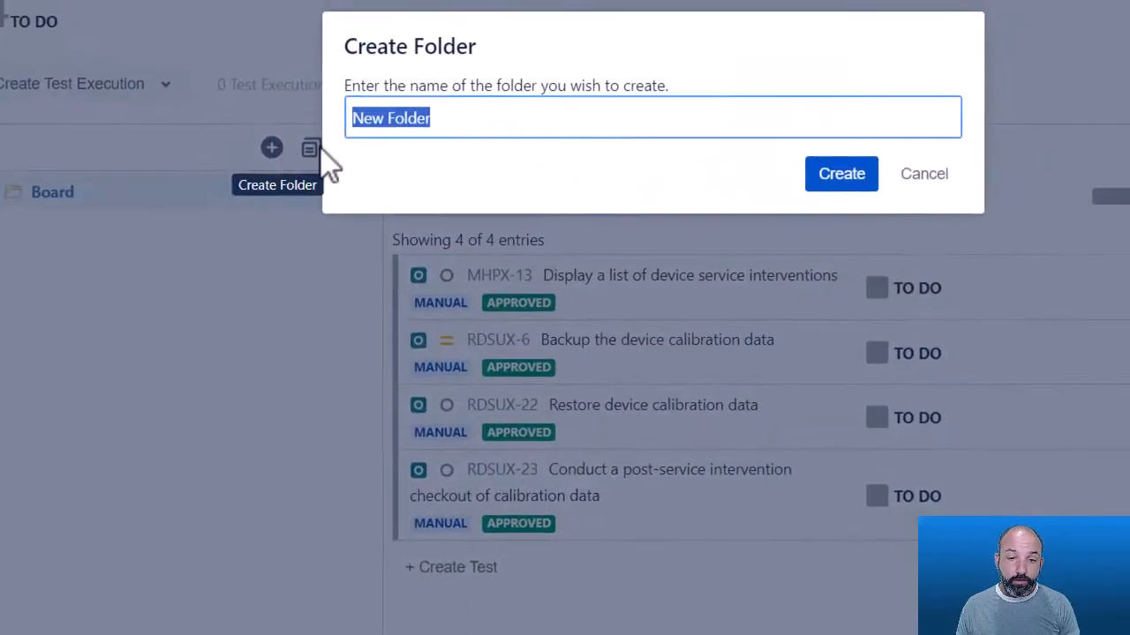
{"action": "type", "text": "E2E te"}
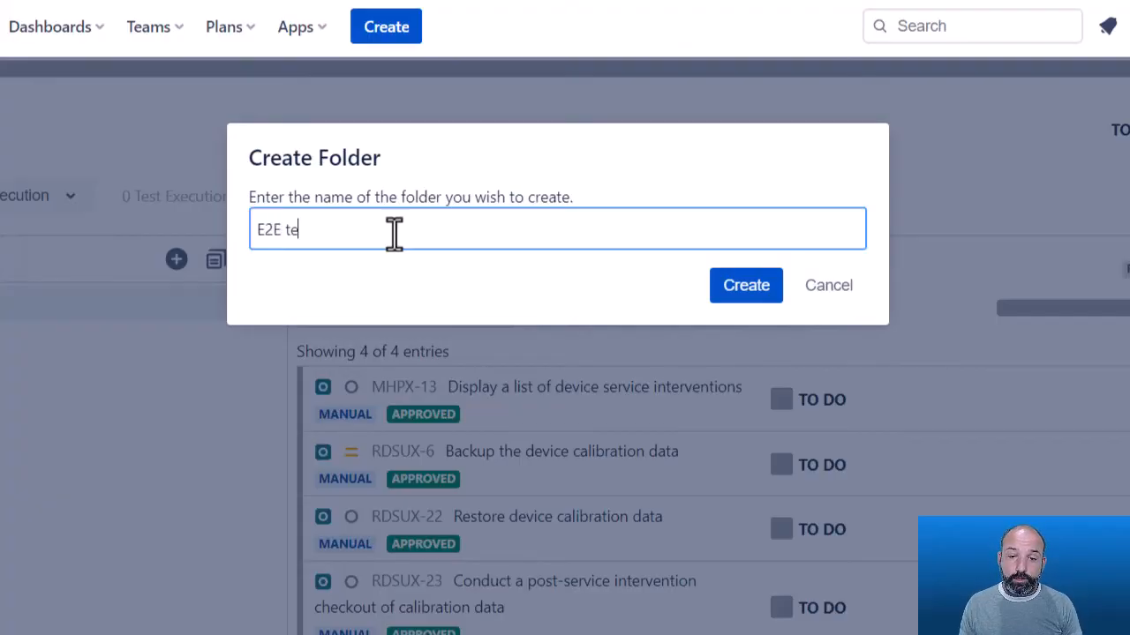
{"action": "left_click", "coordinate": [744, 285]}
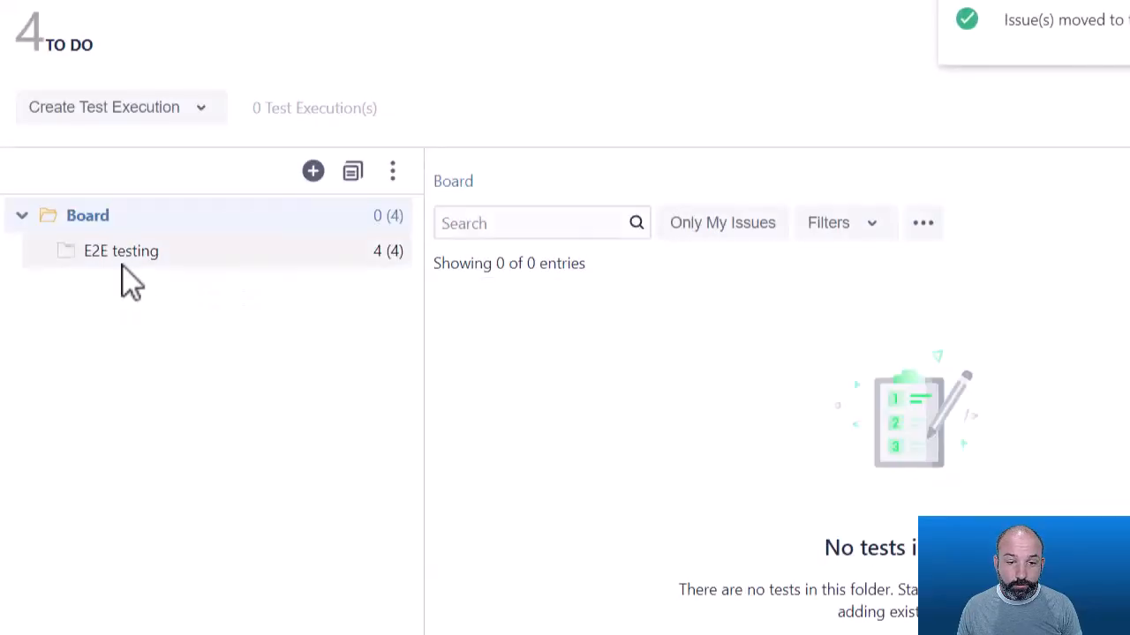
{"action": "left_click", "coordinate": [120, 250]}
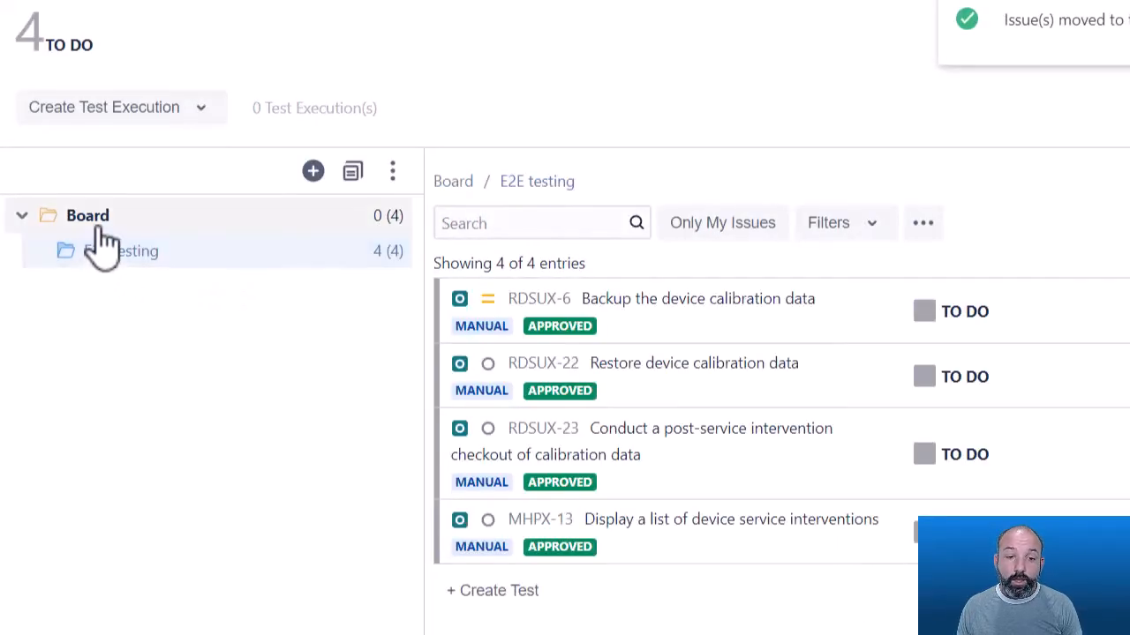
Create a 'Targeted regression testing' board folder and select it
{"action": "left_click", "coordinate": [312, 171]}
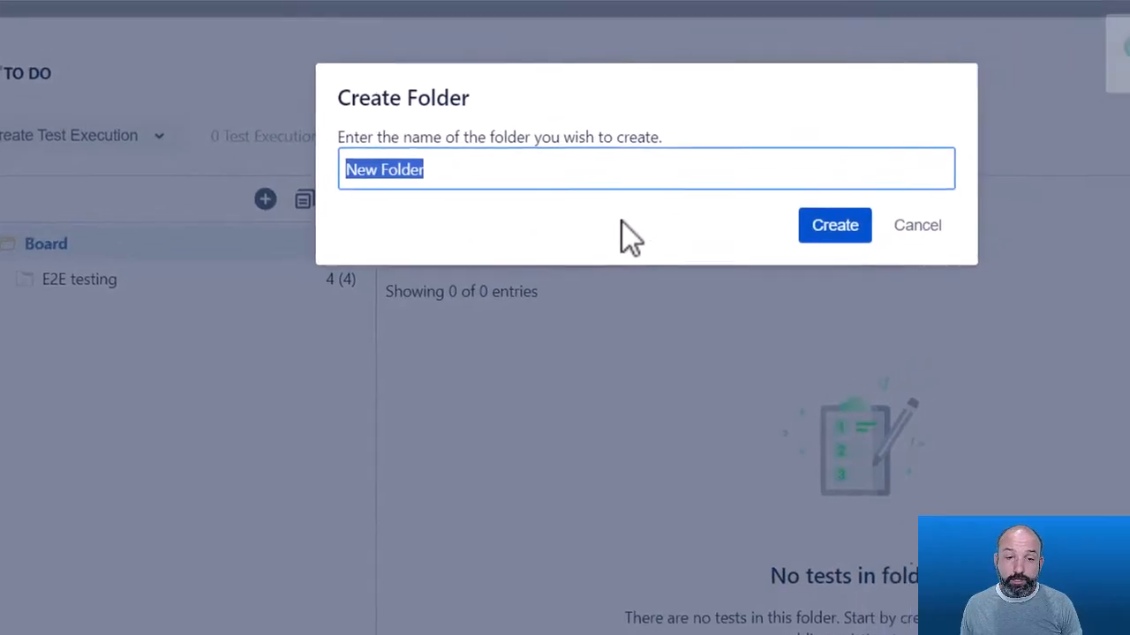
{"action": "type", "text": "Targeted regressi"}
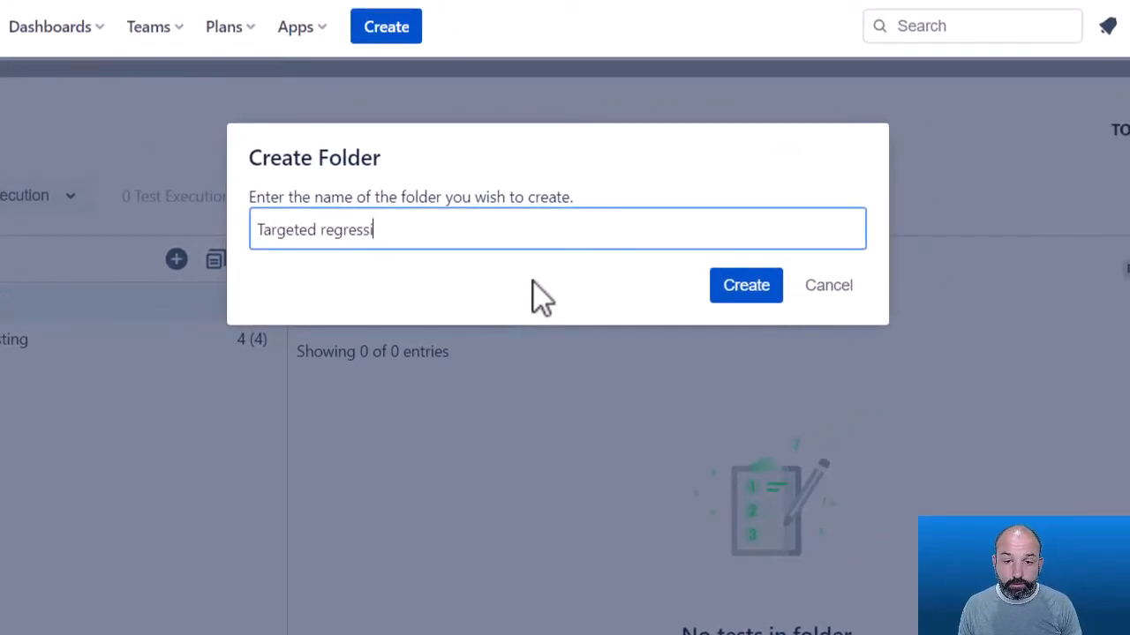
{"action": "type", "text": "on testing"}
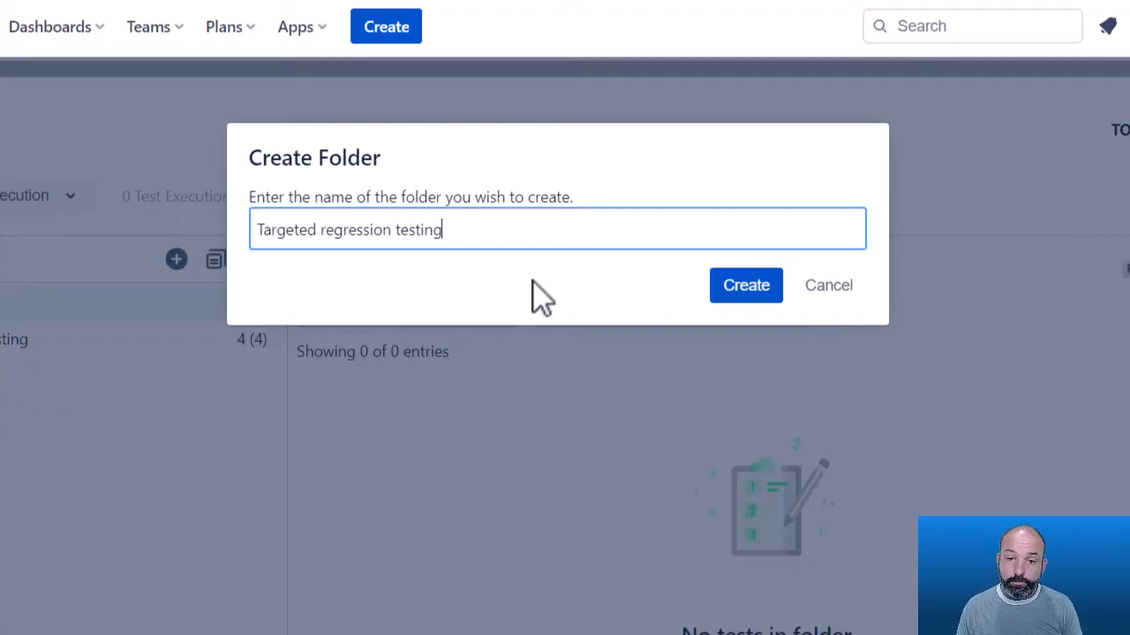
{"action": "left_click", "coordinate": [746, 285]}
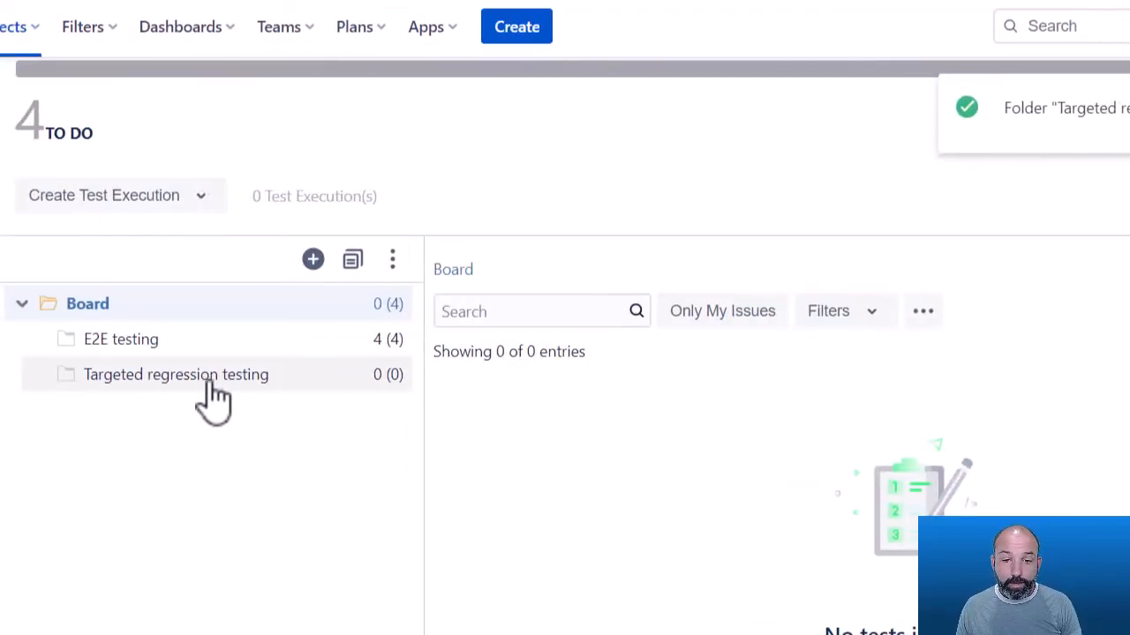
{"action": "left_click", "coordinate": [176, 374]}
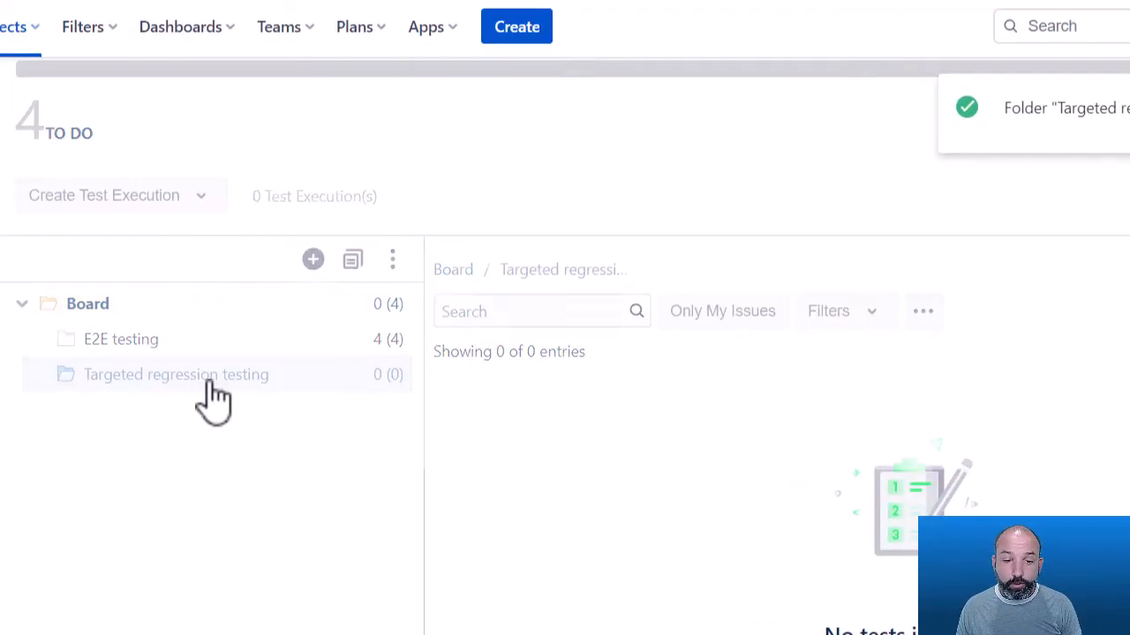
{"action": "left_click", "coordinate": [176, 375]}
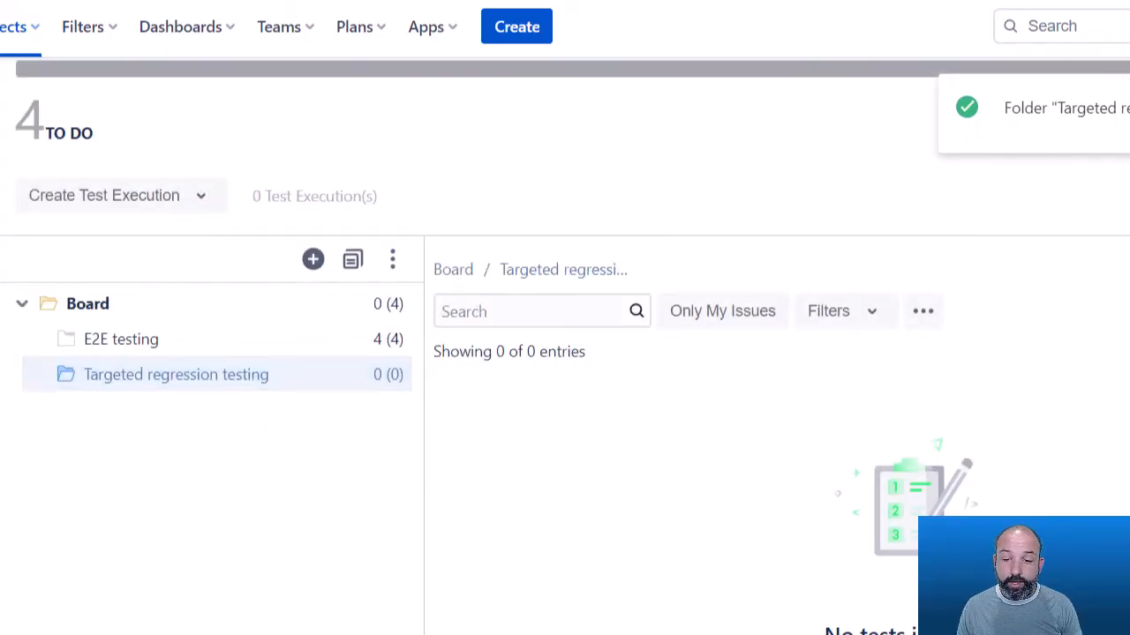
{"action": "left_click", "coordinate": [907, 495]}
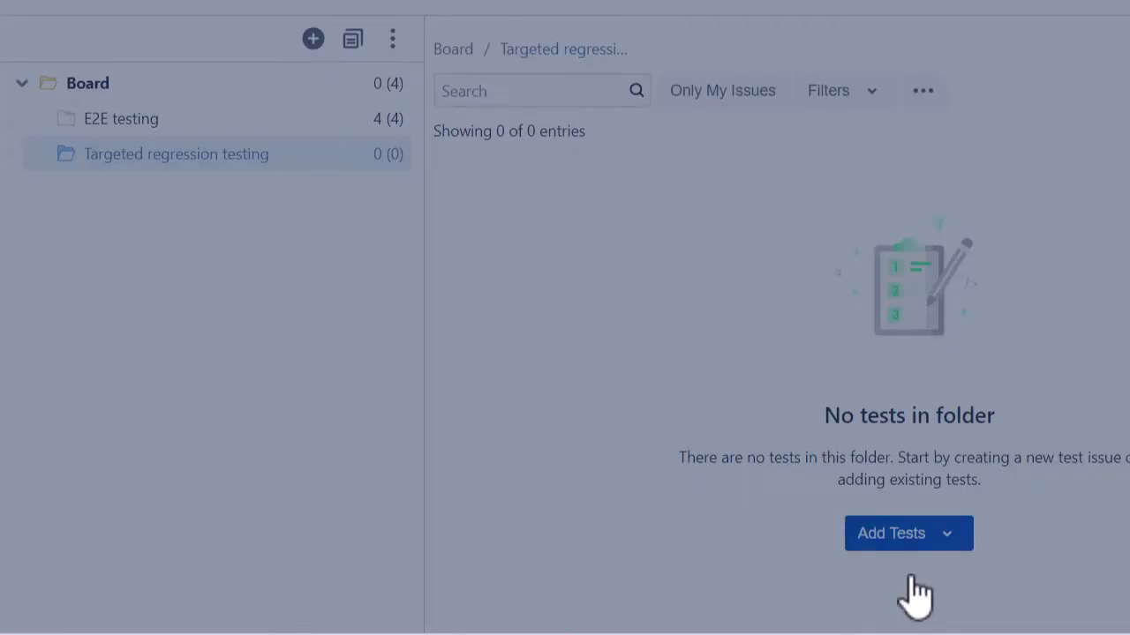
Add existing tests RDSUX-24 and RDSUX-25 to the Targeted regression testing folder
{"action": "left_click", "coordinate": [890, 533]}
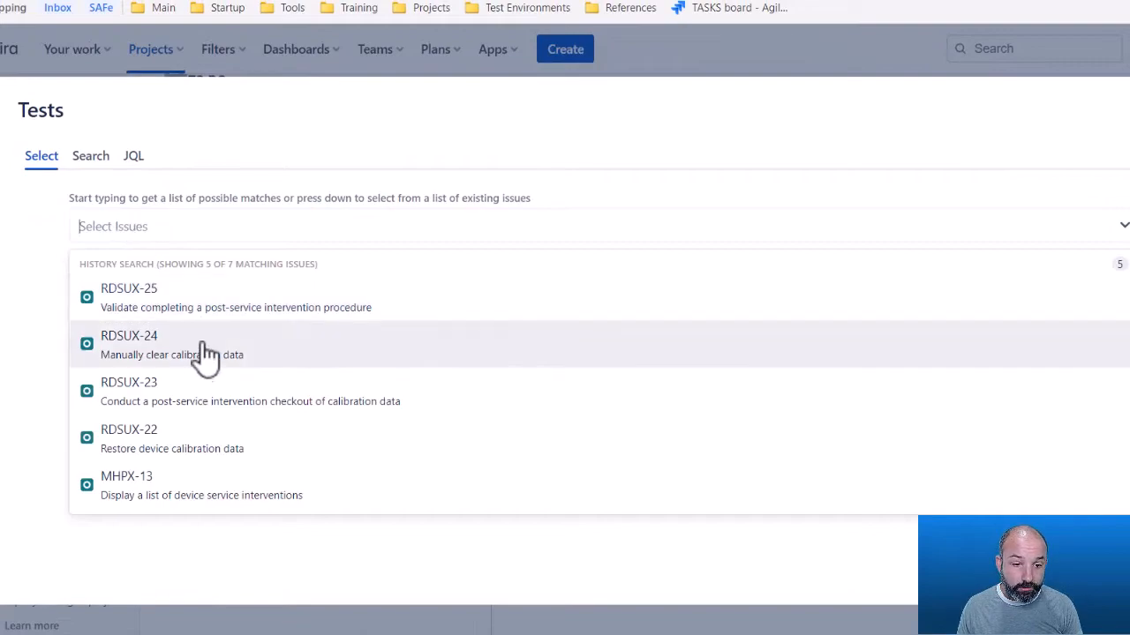
{"action": "left_click", "coordinate": [129, 344]}
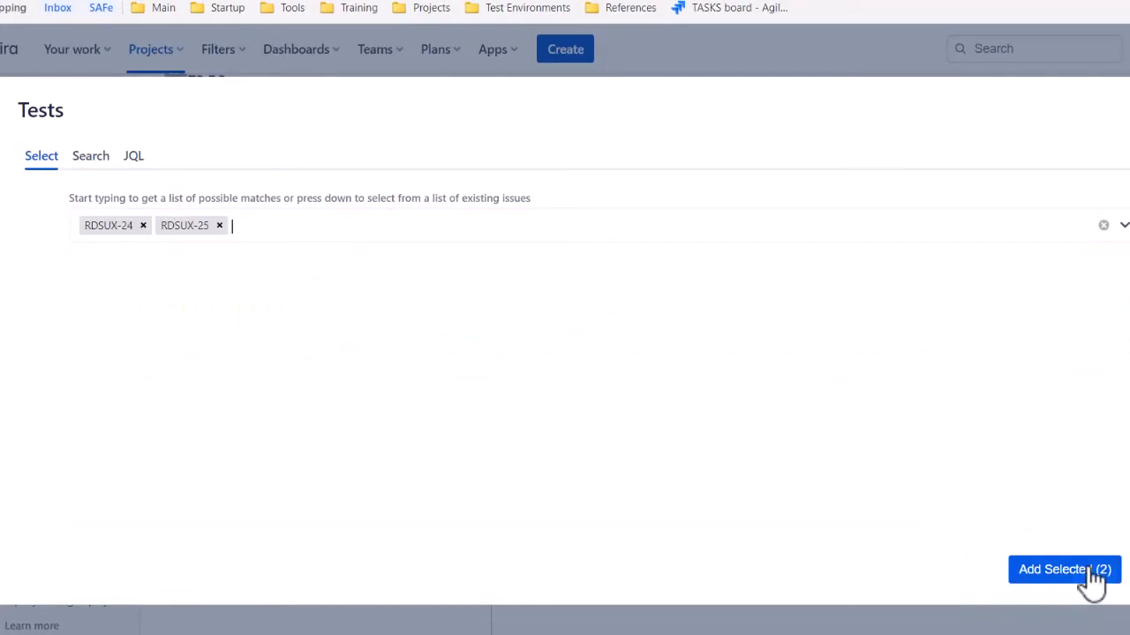
{"action": "left_click", "coordinate": [1064, 569]}
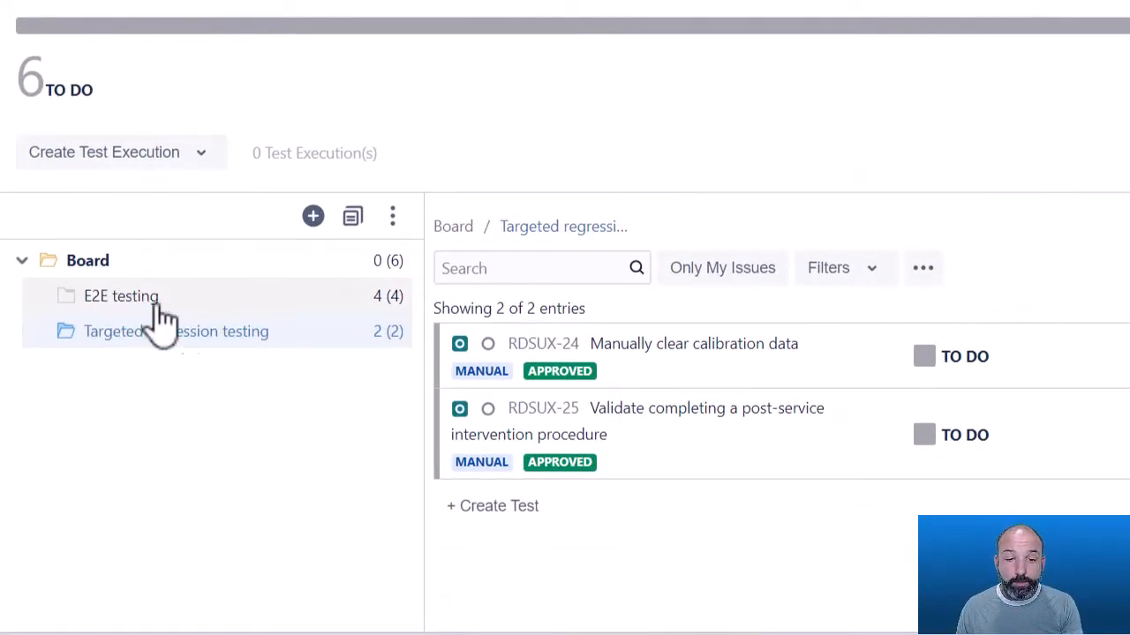
{"action": "mouse_move", "coordinate": [141, 313]}
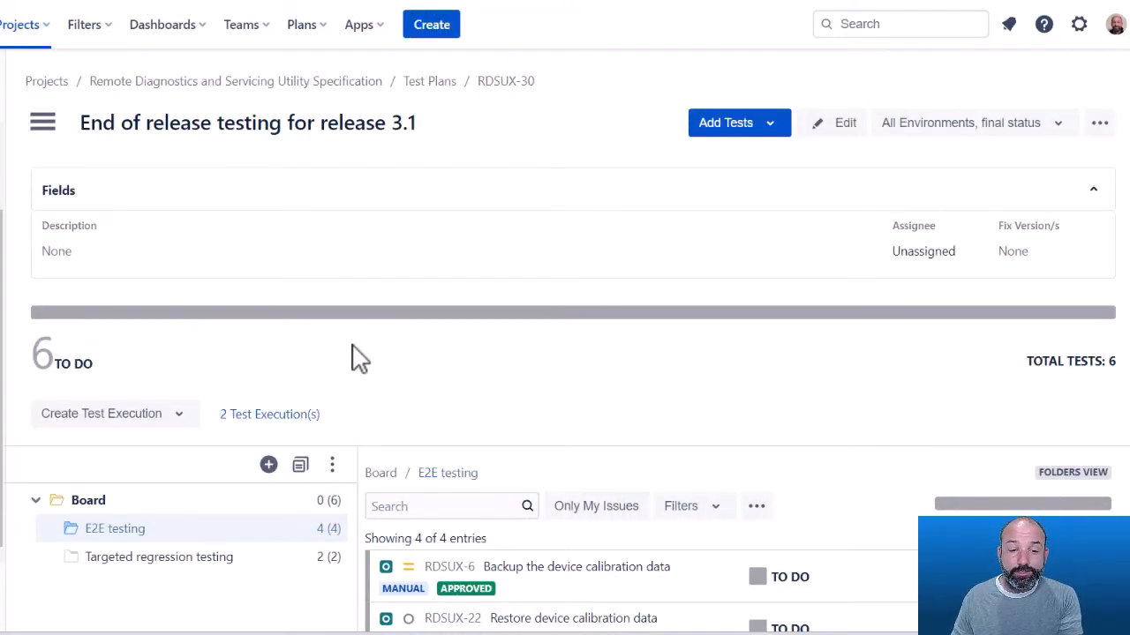
Select the E2E testing folder and bring up the '2 Test Execution(s)' list
{"action": "scroll", "scroll_direction": "down", "scroll_amount": 3}
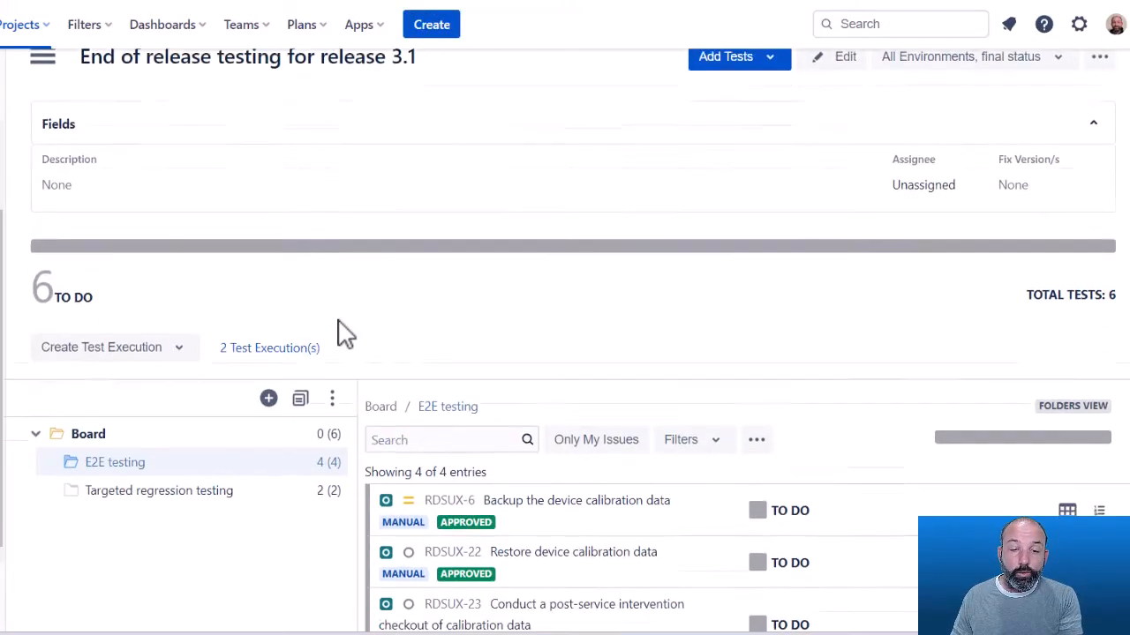
{"action": "scroll", "scroll_direction": "down", "scroll_amount": 3}
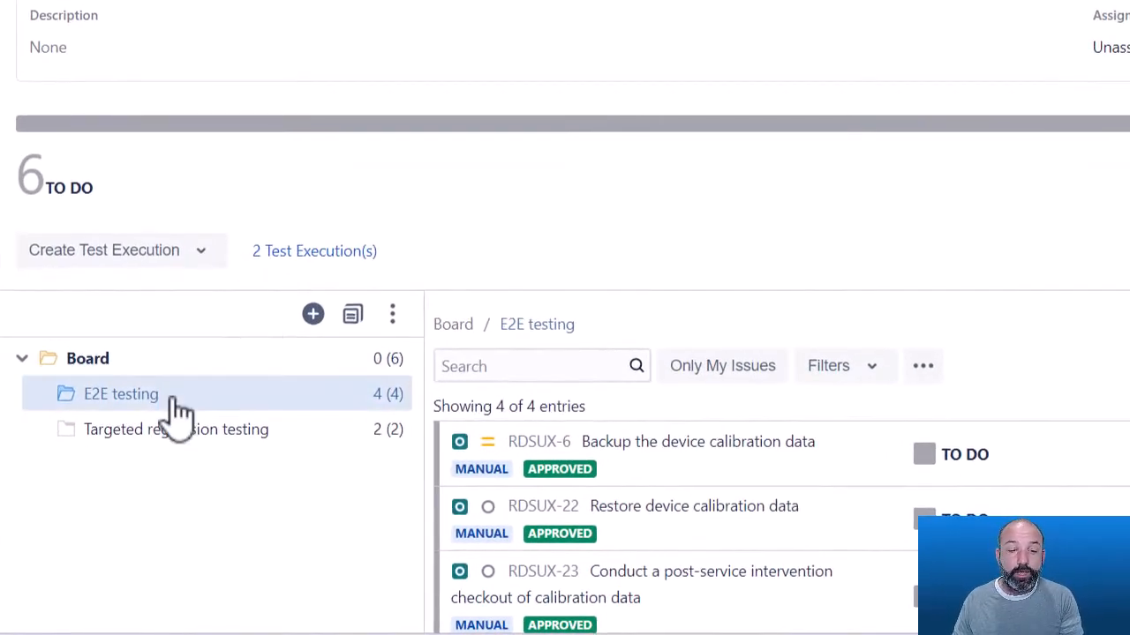
{"action": "mouse_move", "coordinate": [137, 408]}
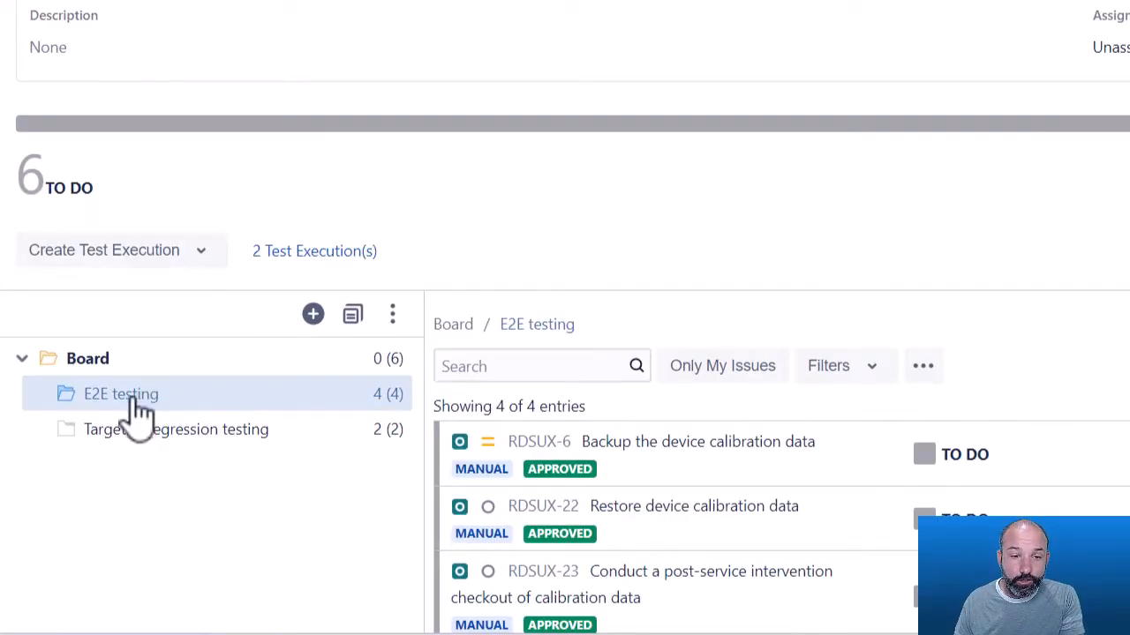
{"action": "left_click", "coordinate": [121, 250]}
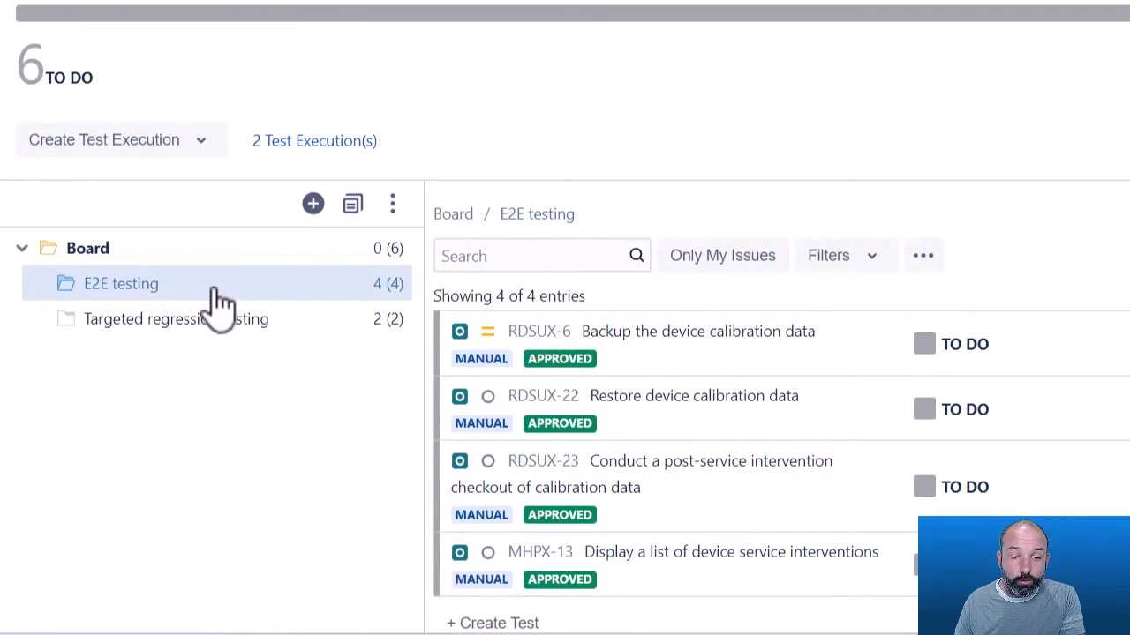
{"action": "right_click", "coordinate": [121, 284]}
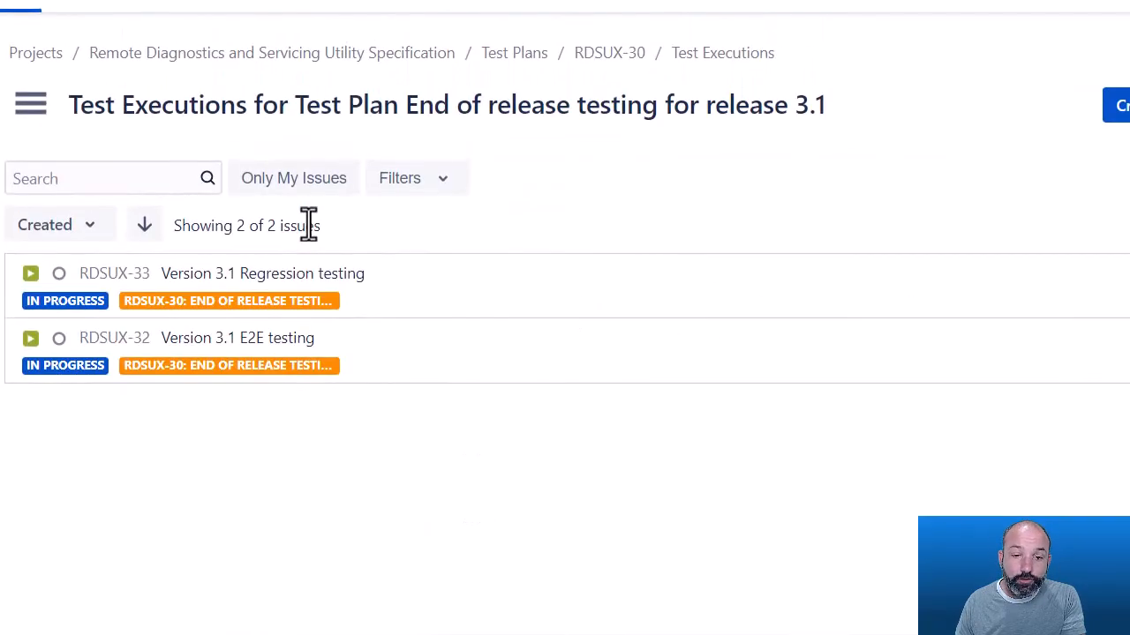
{"action": "mouse_move", "coordinate": [316, 265]}
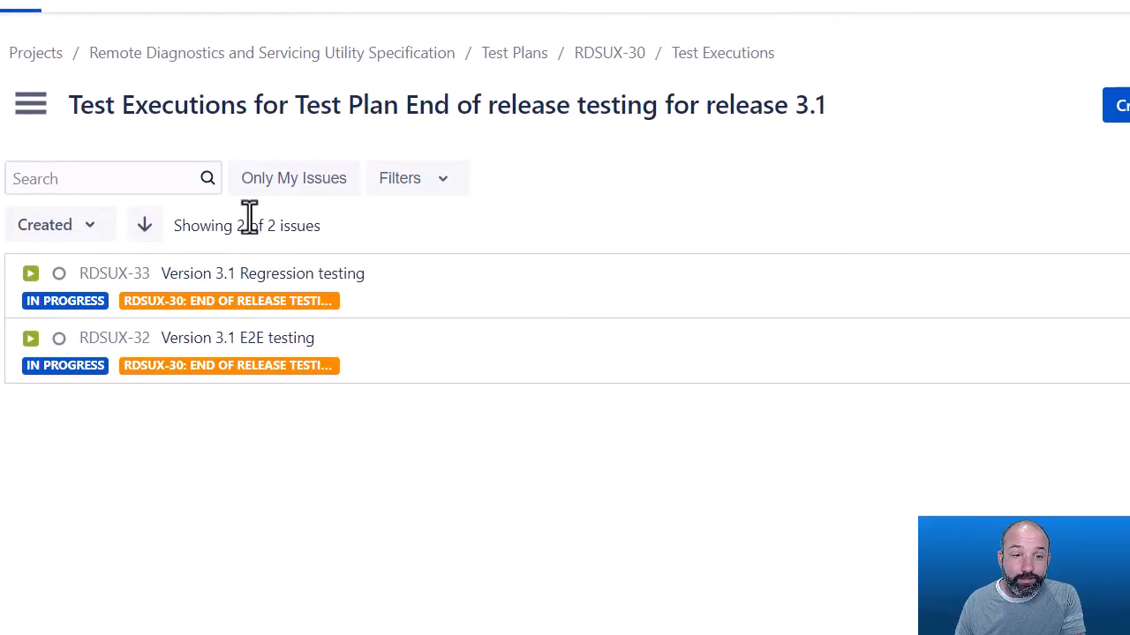
{"action": "mouse_move", "coordinate": [710, 104]}
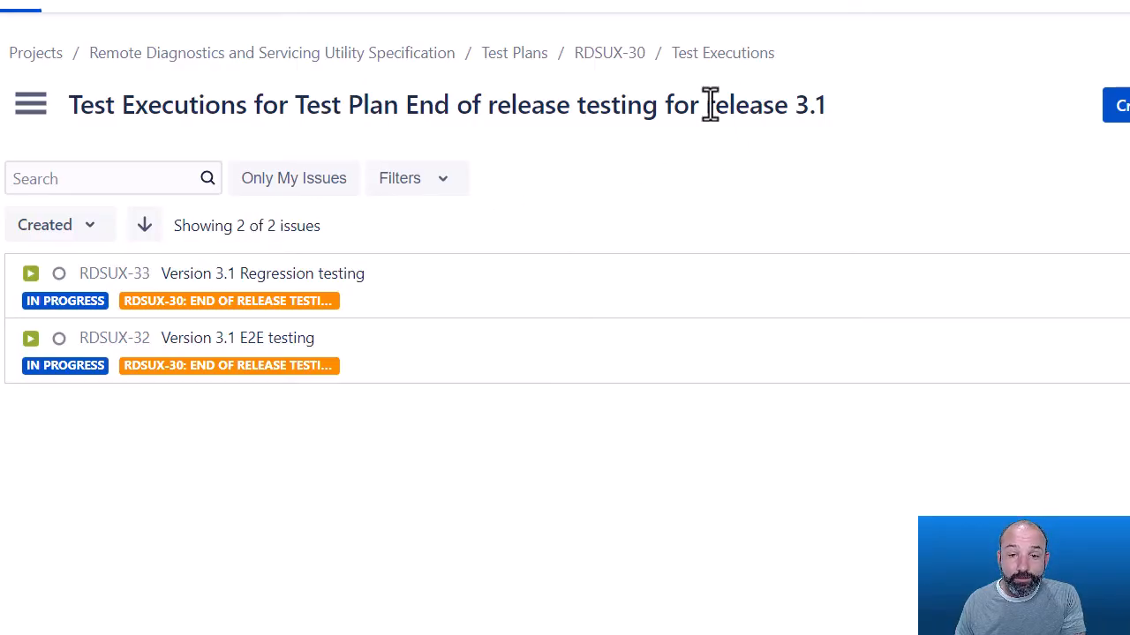
{"action": "mouse_move", "coordinate": [636, 89]}
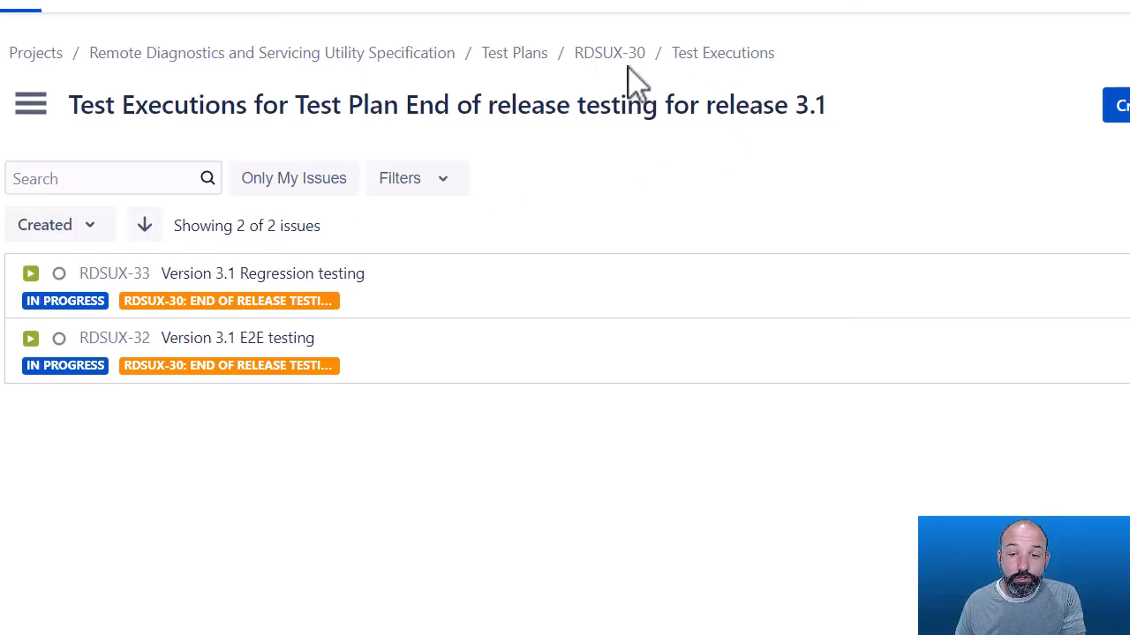
{"action": "mouse_move", "coordinate": [609, 52]}
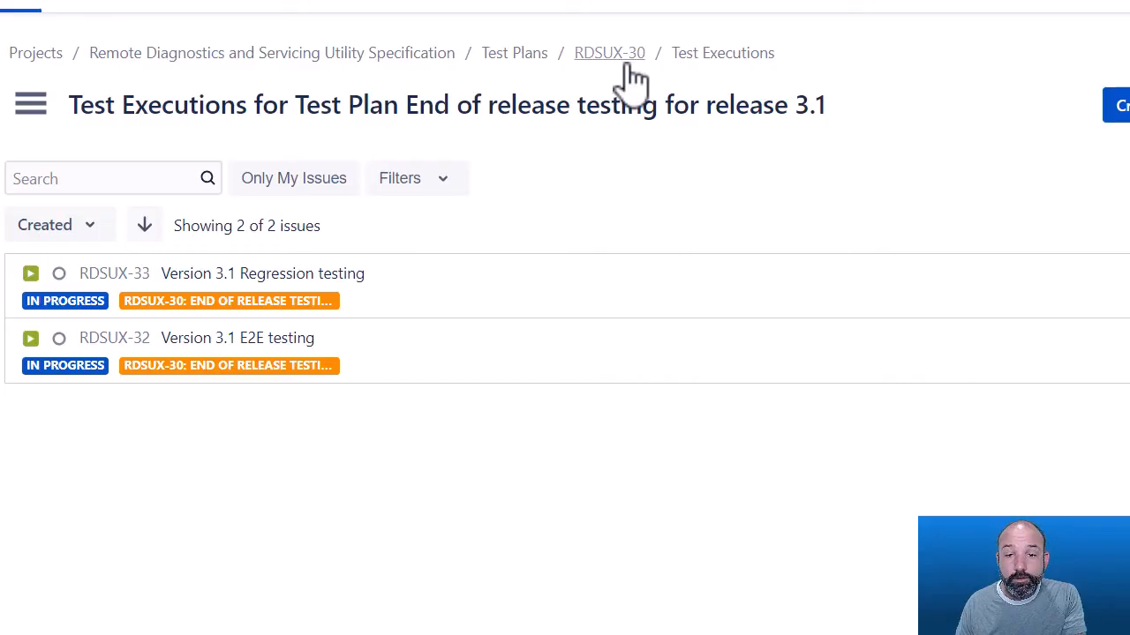
Return to the RDSUX-30 test plan issue page via its breadcrumb link
{"action": "left_click", "coordinate": [608, 52]}
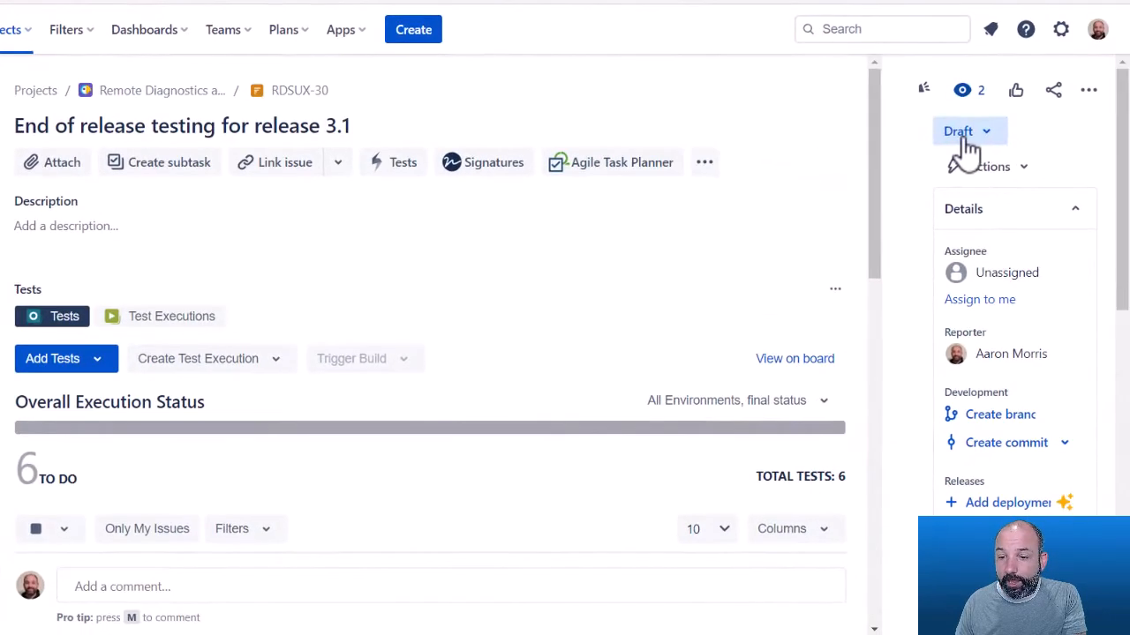
Transition RDSUX-30 from Draft to Pending Approval and submit a PIN-signed Approval signature
{"action": "left_click", "coordinate": [968, 131]}
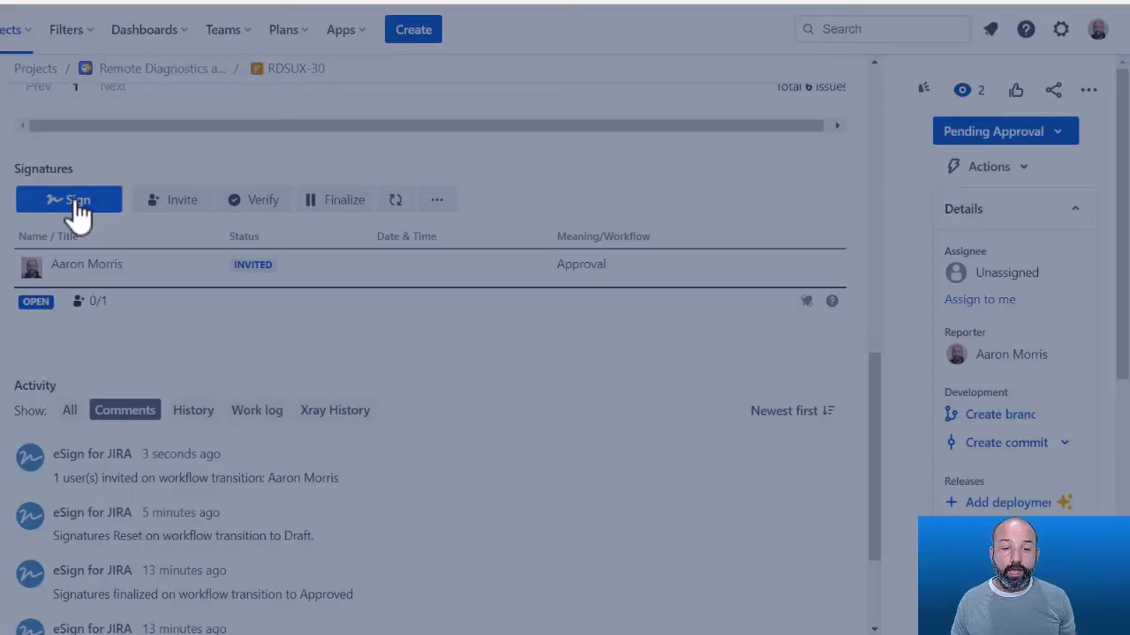
{"action": "left_click", "coordinate": [69, 200]}
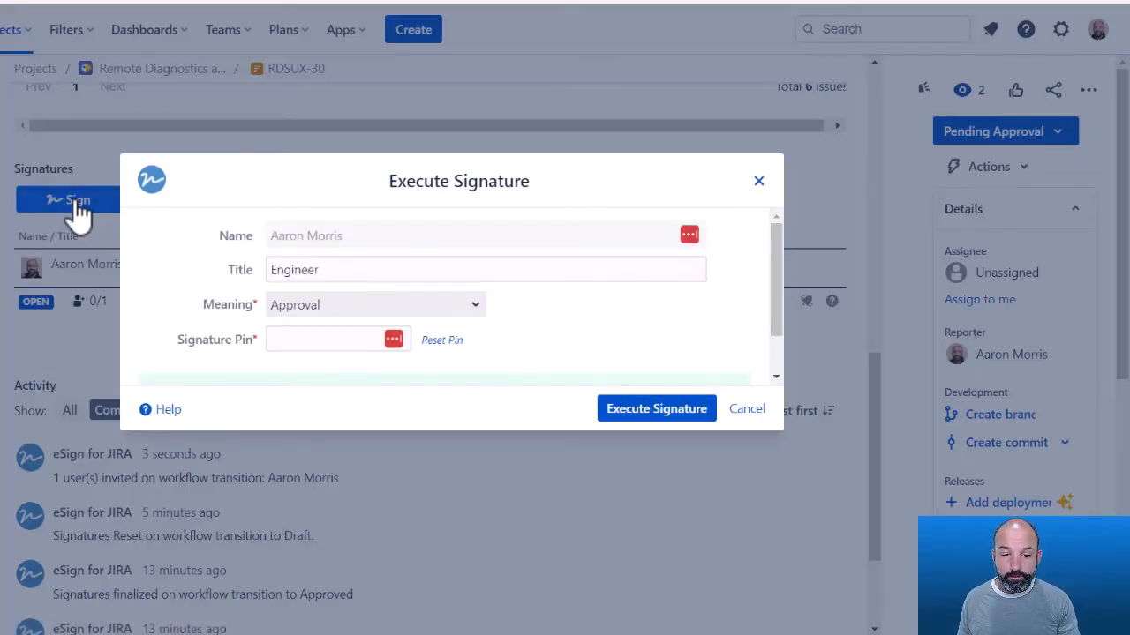
{"action": "left_click", "coordinate": [331, 338]}
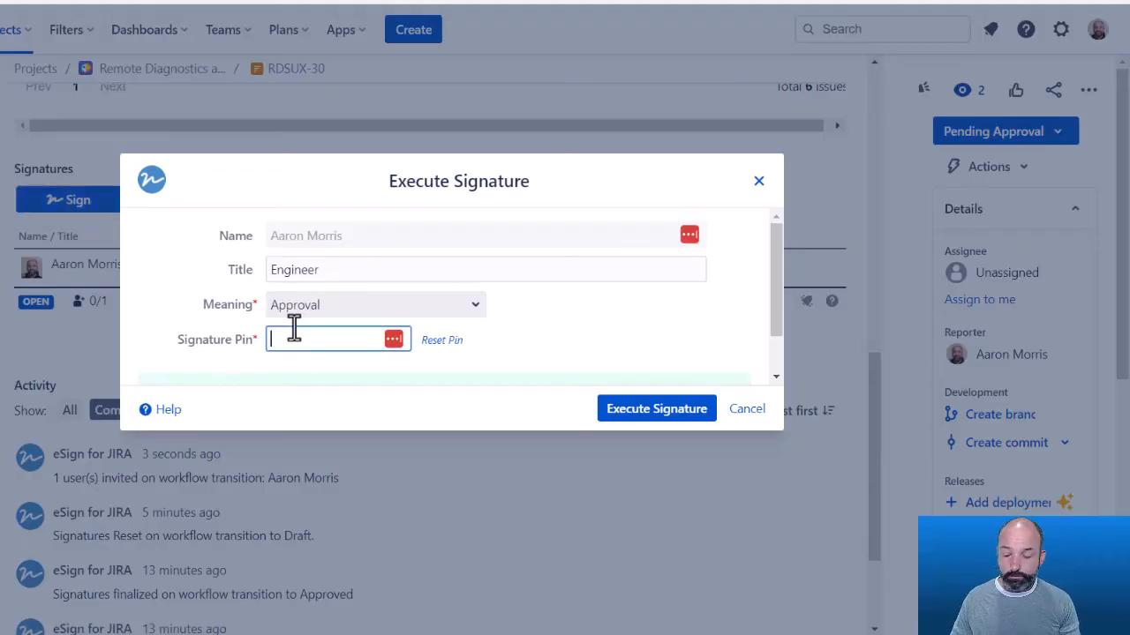
{"action": "left_click", "coordinate": [656, 408]}
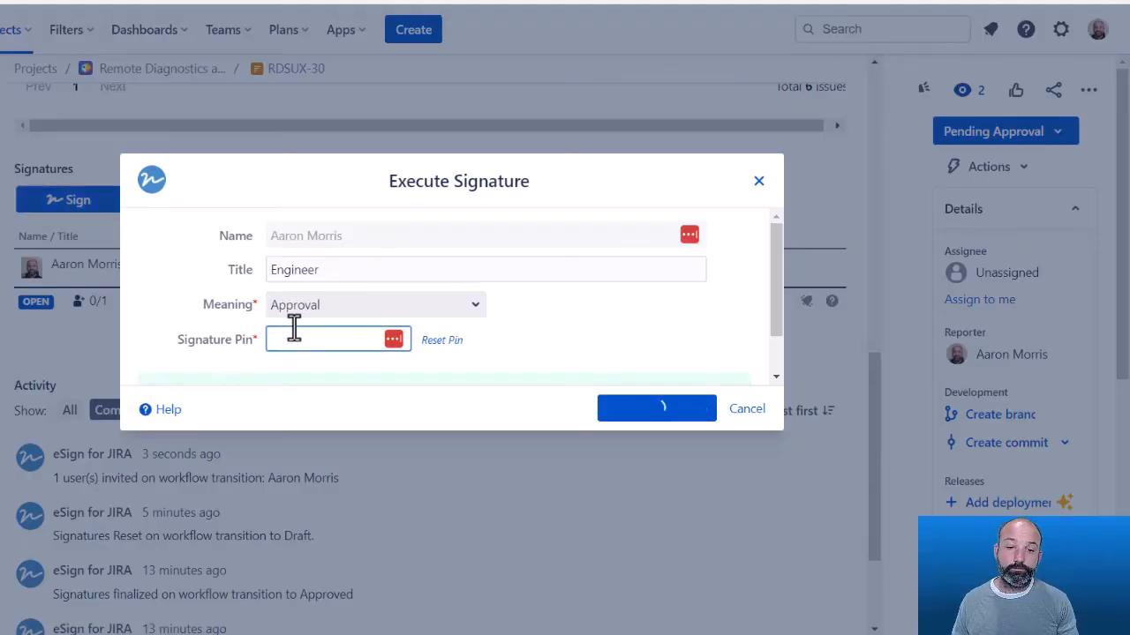
{"action": "left_click", "coordinate": [656, 408]}
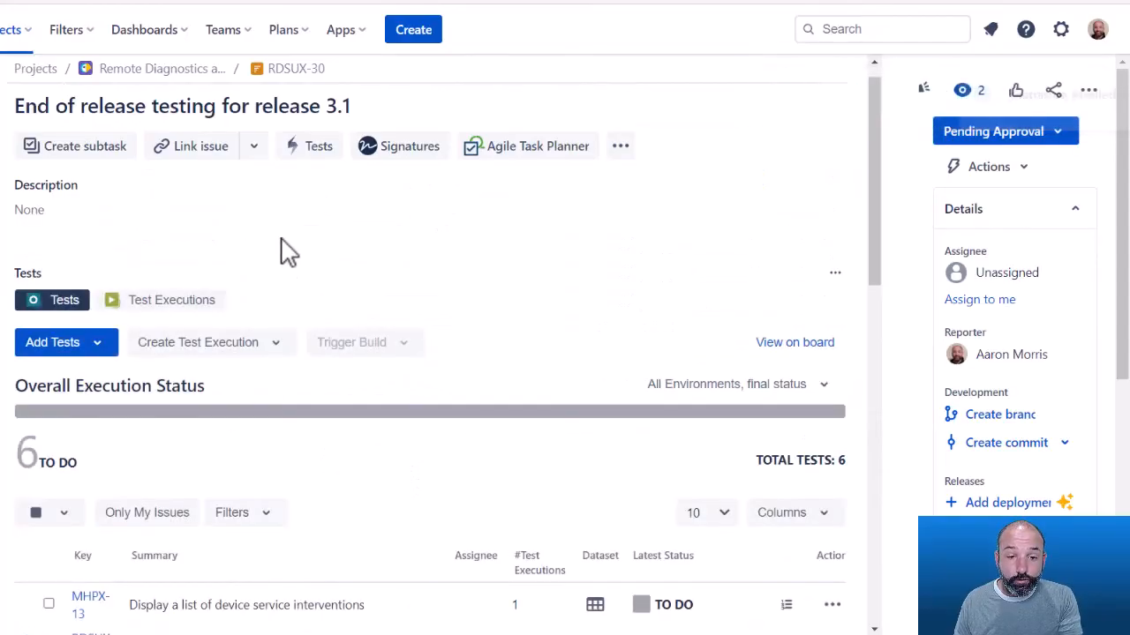
Mark RDSUX-30 Approved, then reopen its board showing the E2E testing folder's four tests
{"action": "left_click", "coordinate": [1006, 131]}
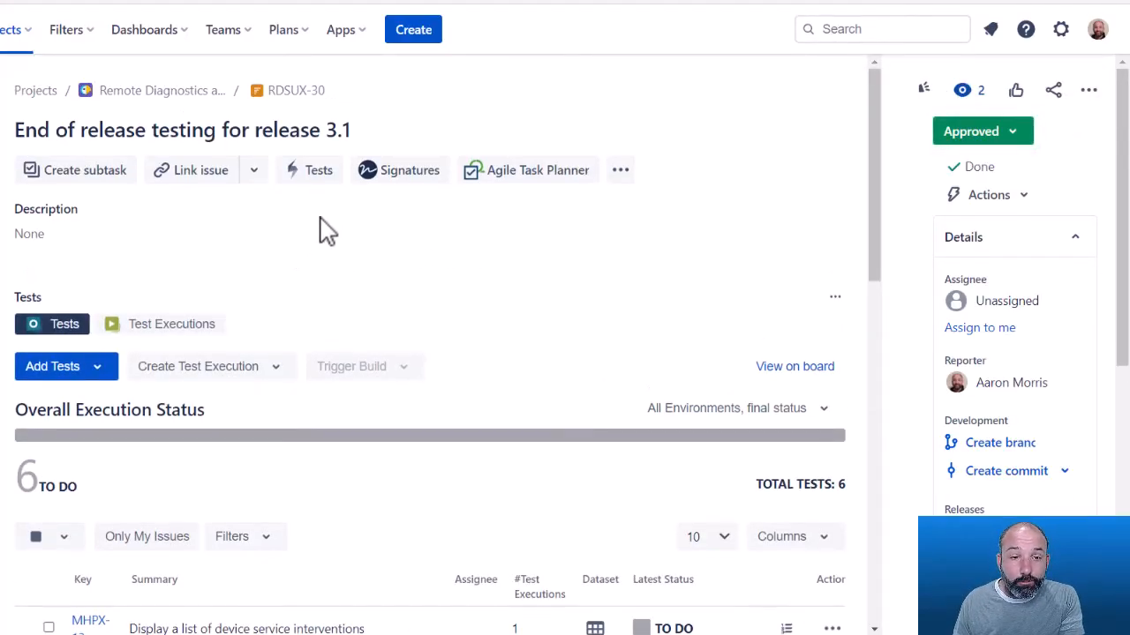
{"action": "mouse_move", "coordinate": [280, 289]}
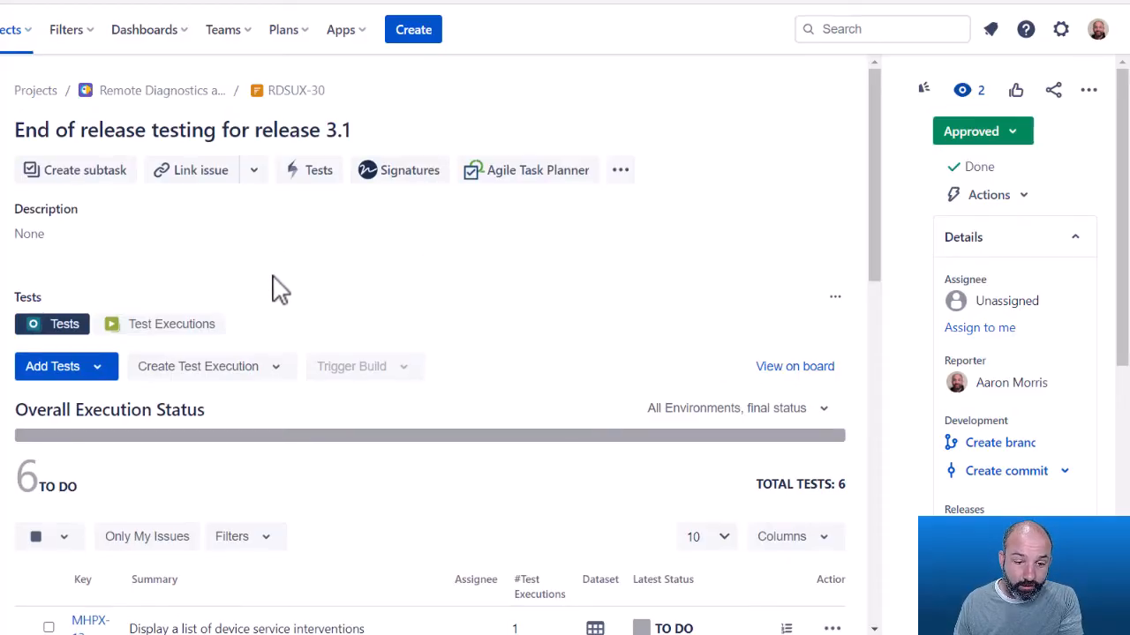
{"action": "mouse_move", "coordinate": [384, 455]}
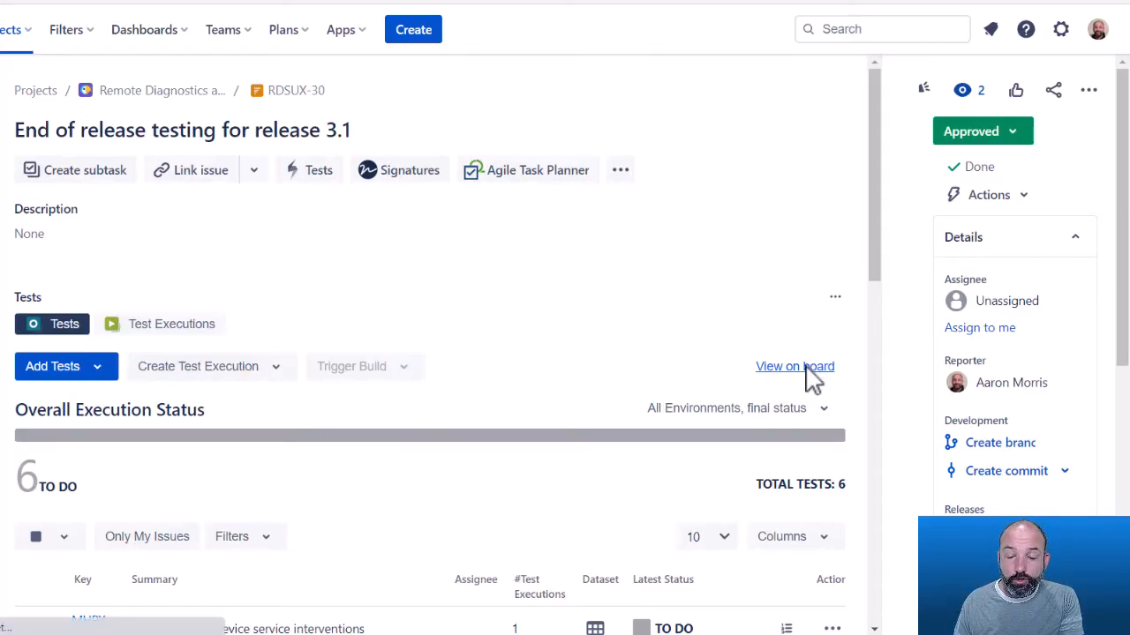
{"action": "left_click", "coordinate": [794, 367]}
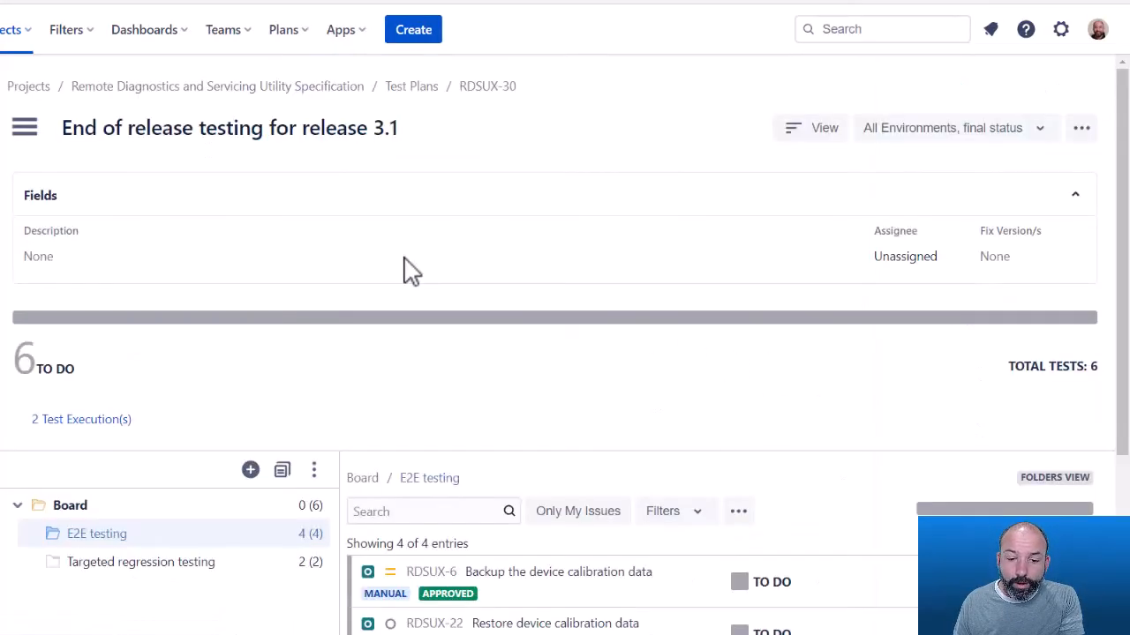
{"action": "scroll", "scroll_direction": "down", "scroll_amount": 3}
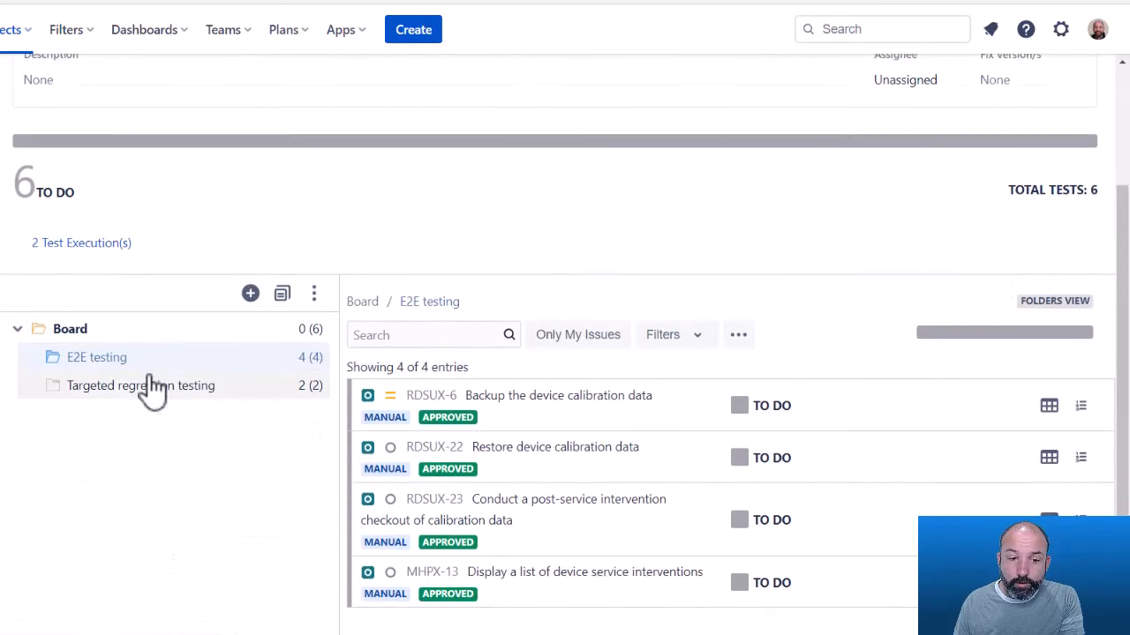